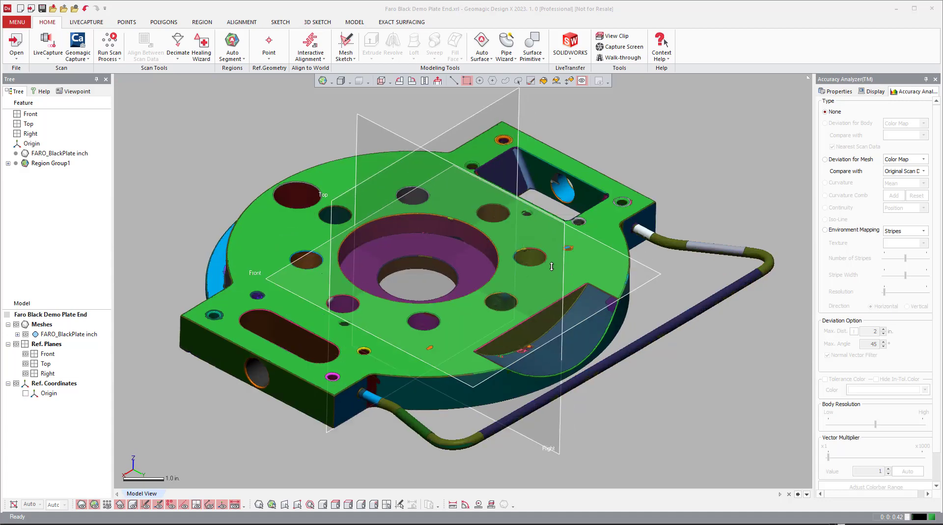
mouse_move(428, 275)
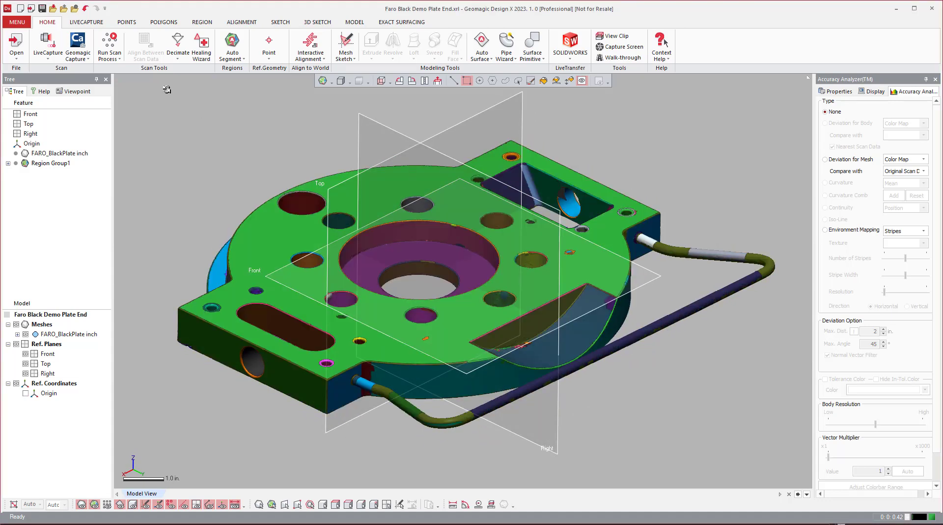
mouse_move(201, 46)
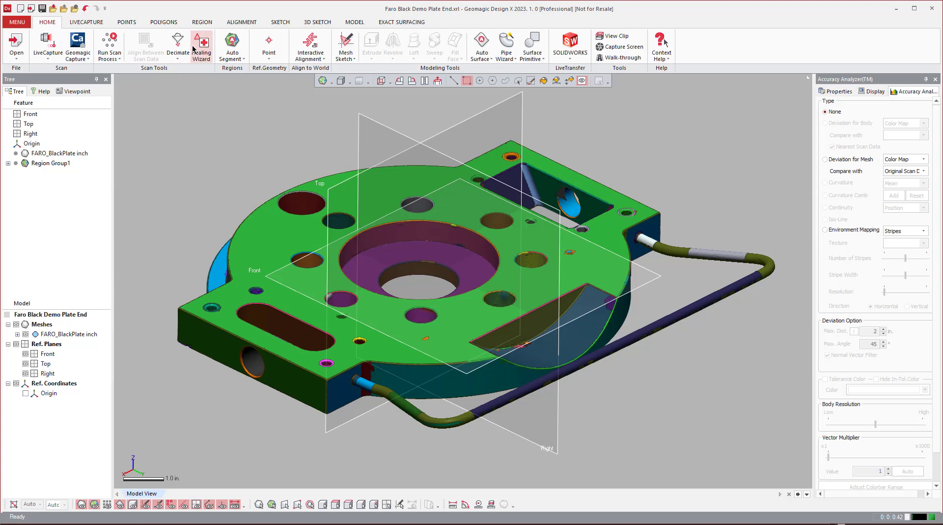
mouse_move(253, 72)
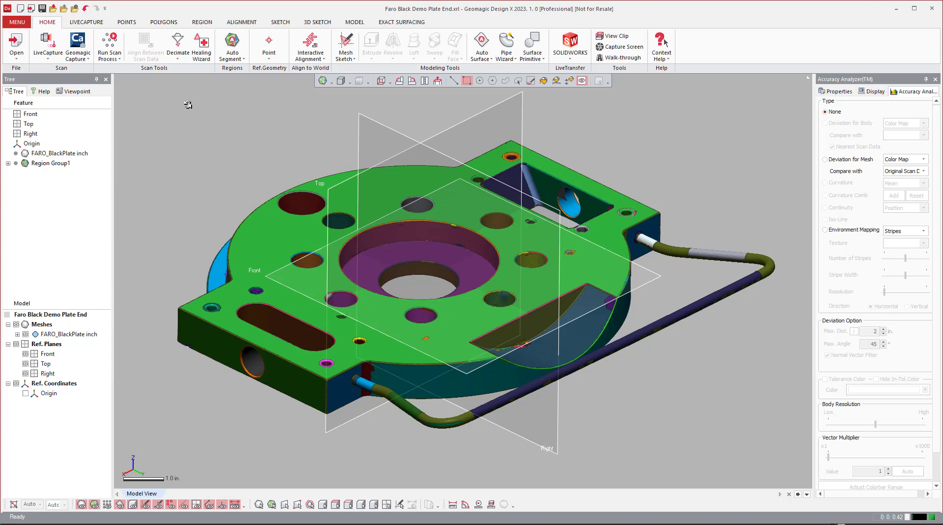
mouse_move(403, 156)
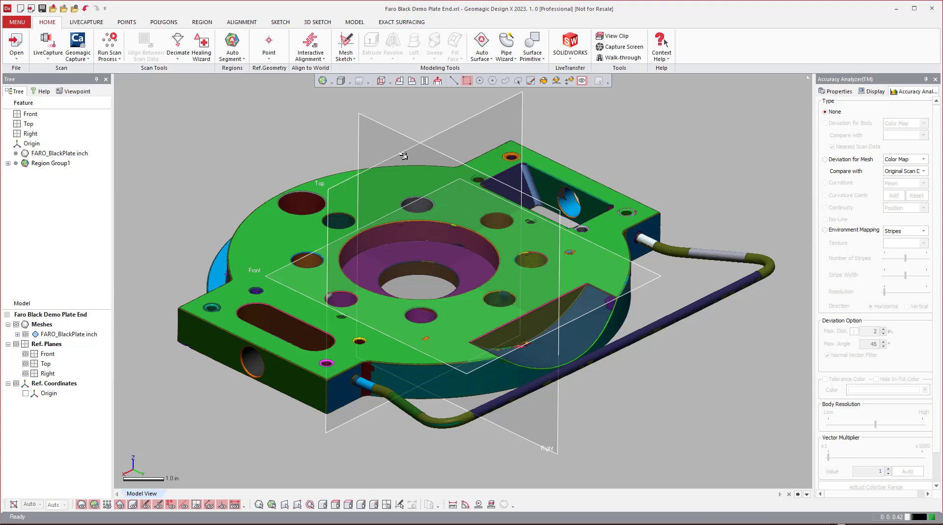
mouse_move(328, 129)
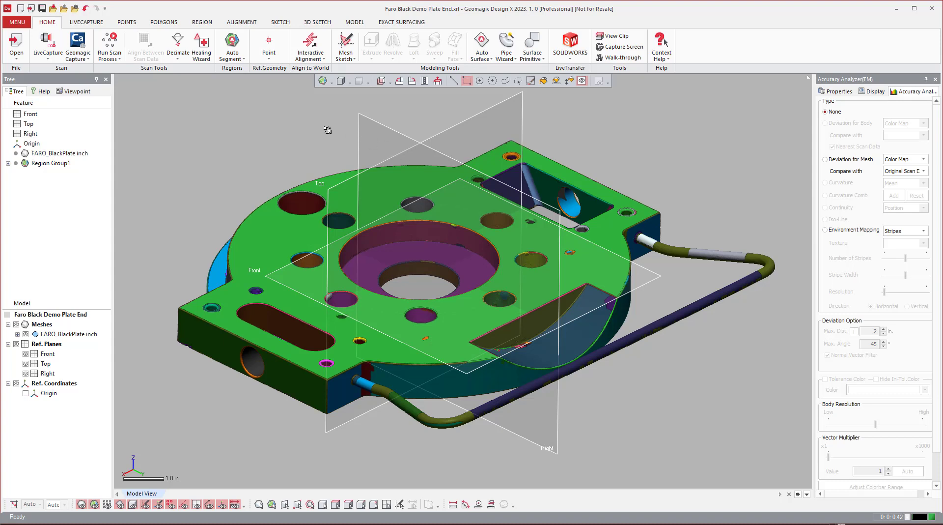
mouse_move(236, 95)
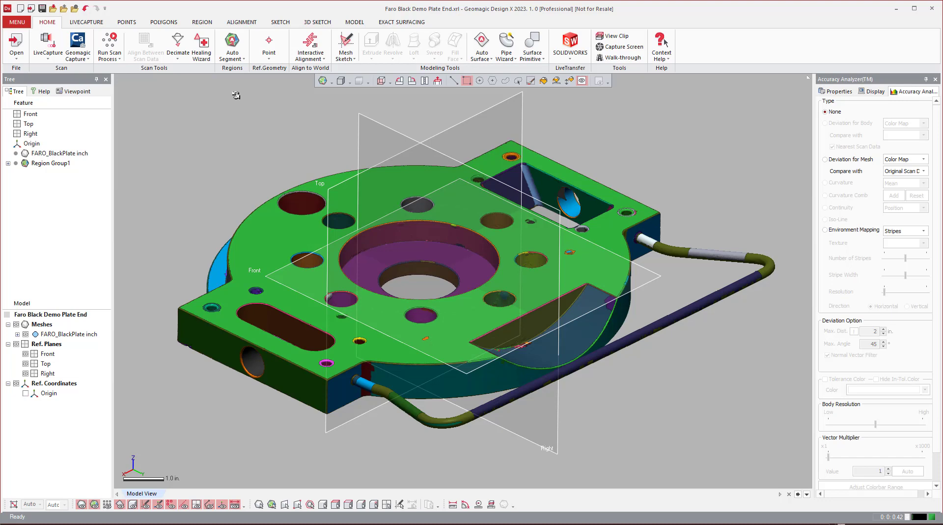
mouse_move(318, 23)
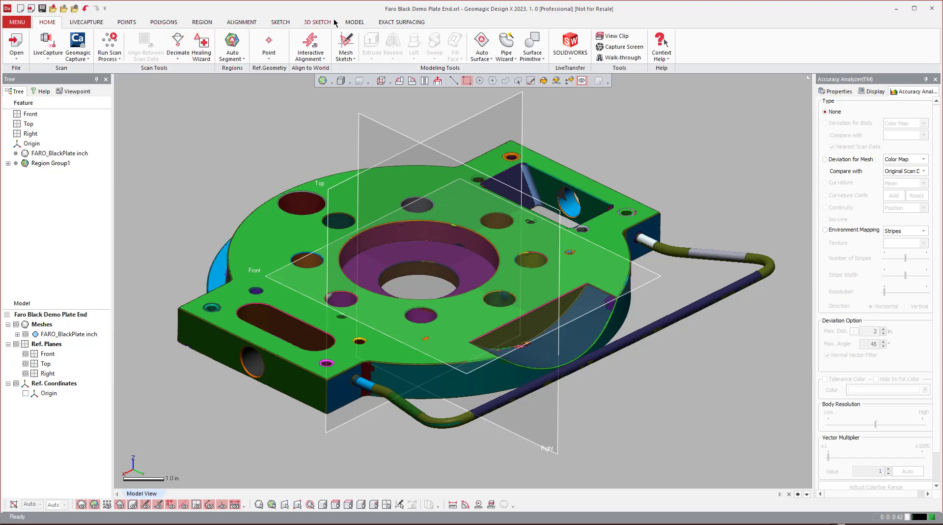
Switch to the Model tool set to reach the 3D Polyline Curve command.
left_click(354, 22)
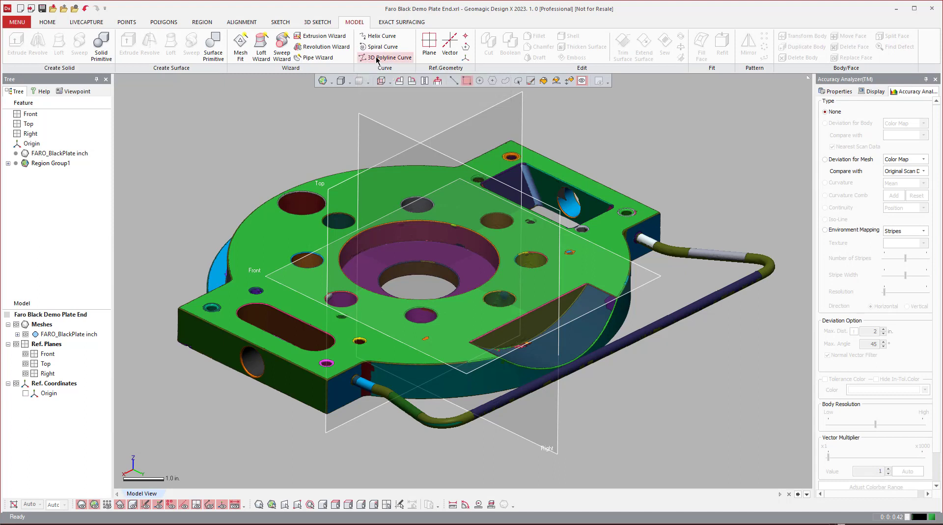
mouse_move(386, 57)
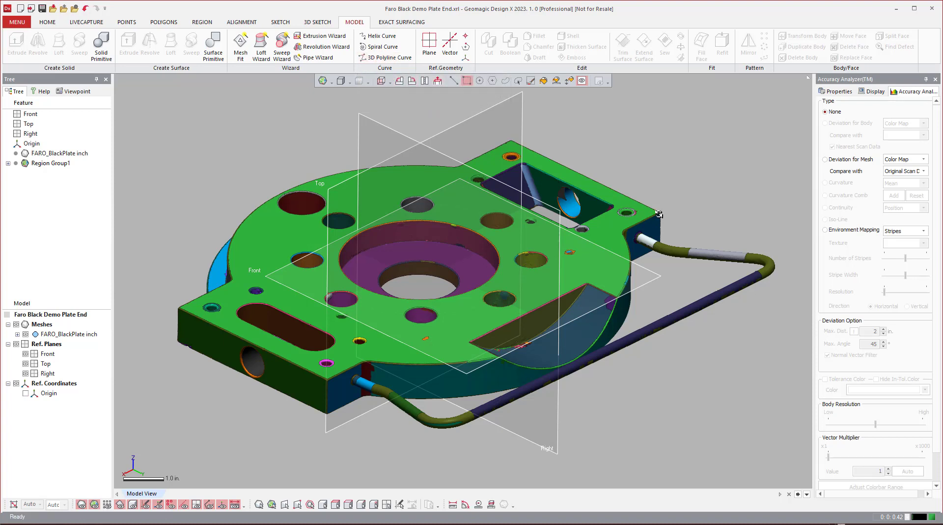
mouse_move(366, 378)
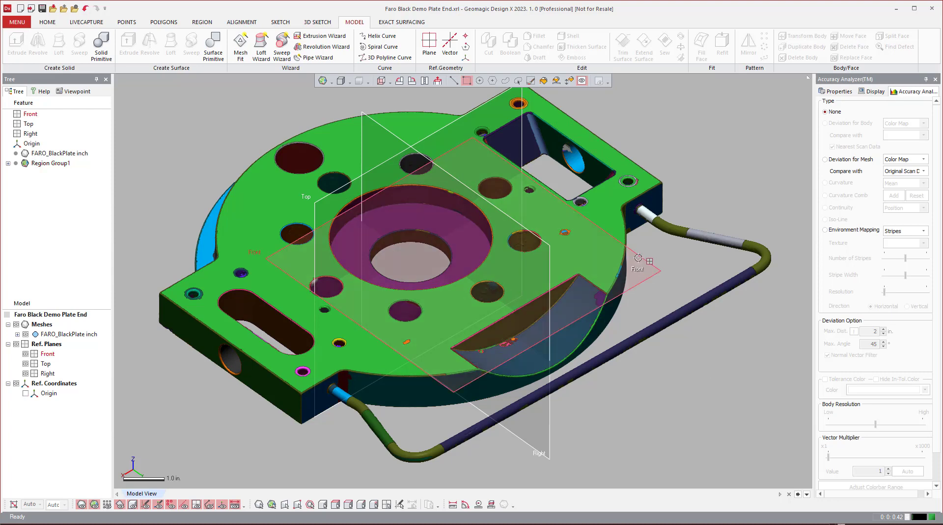
mouse_move(390, 57)
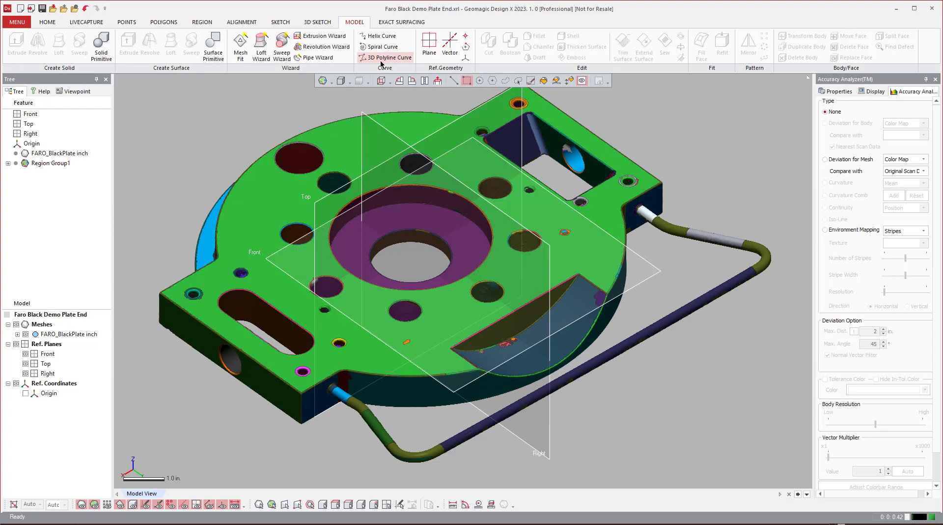
mouse_move(390, 57)
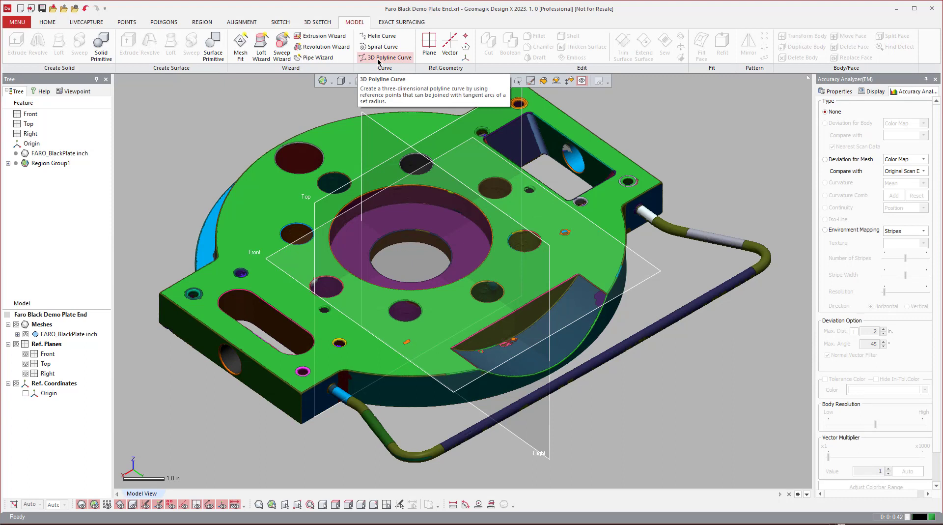
mouse_move(380, 61)
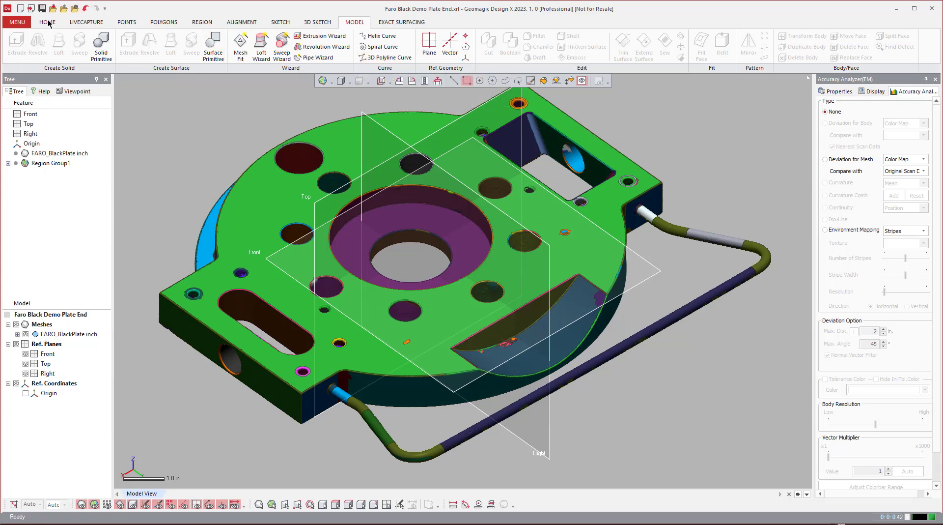
Run Pipe Wizard on the scanned handle regions with Cap Ends, creating the merged Sweep1 pipe solid.
left_click(48, 22)
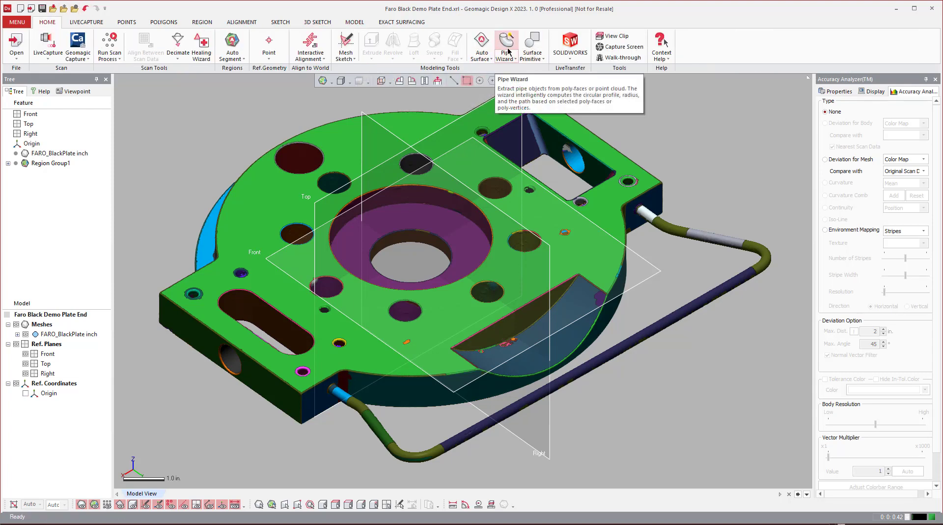
left_click(506, 46)
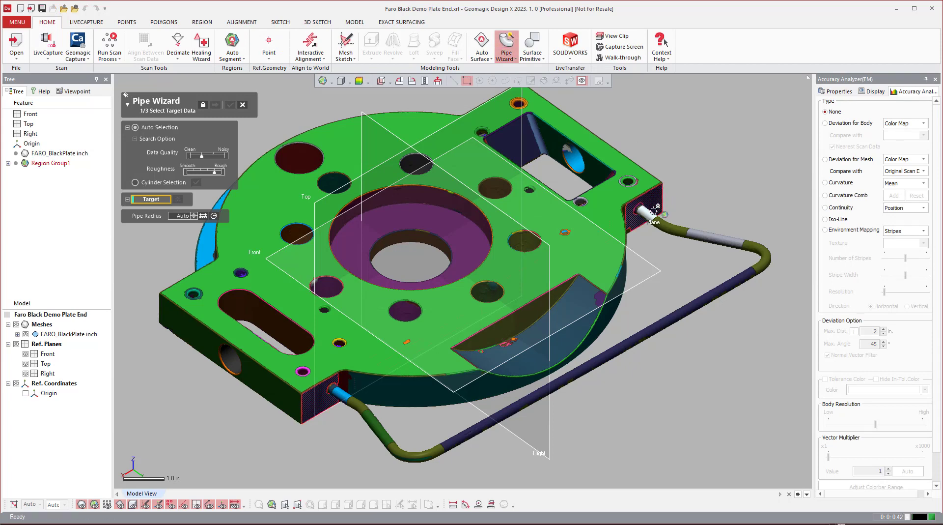
left_click(50, 163)
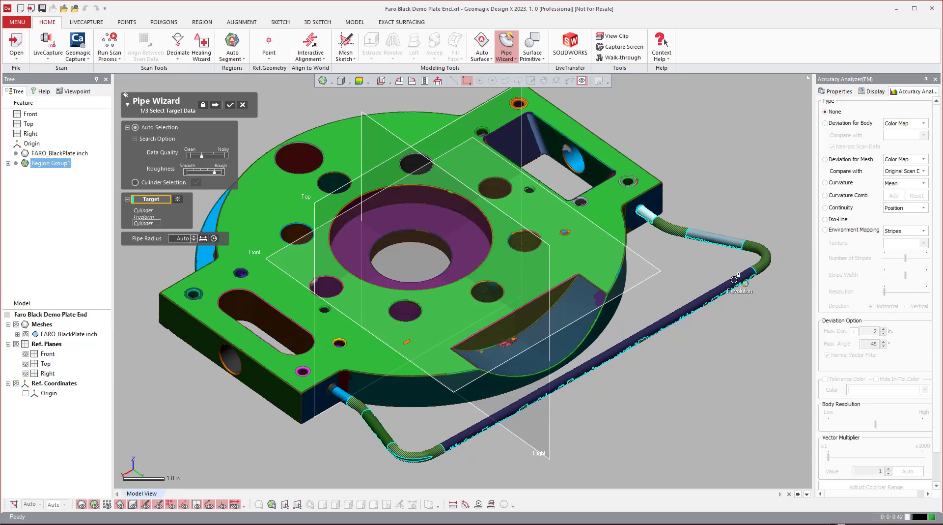
left_click(355, 400)
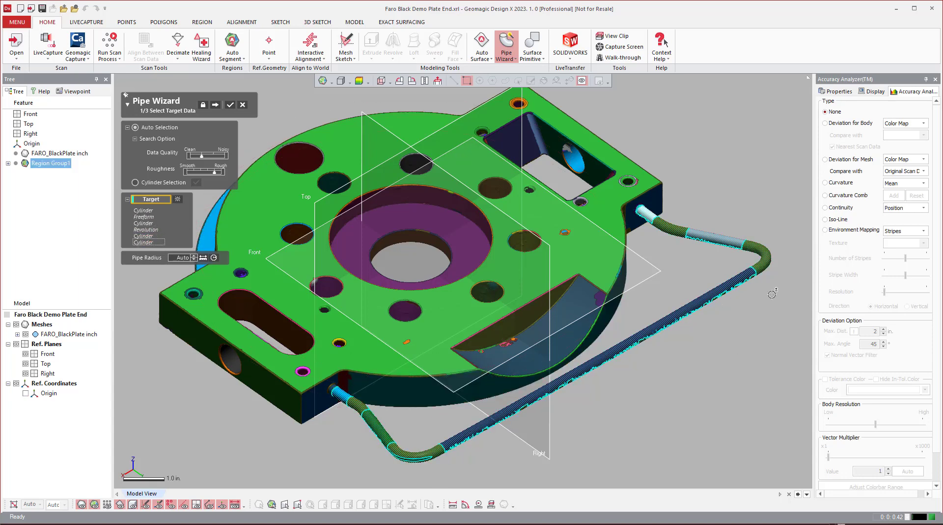
mouse_move(181, 242)
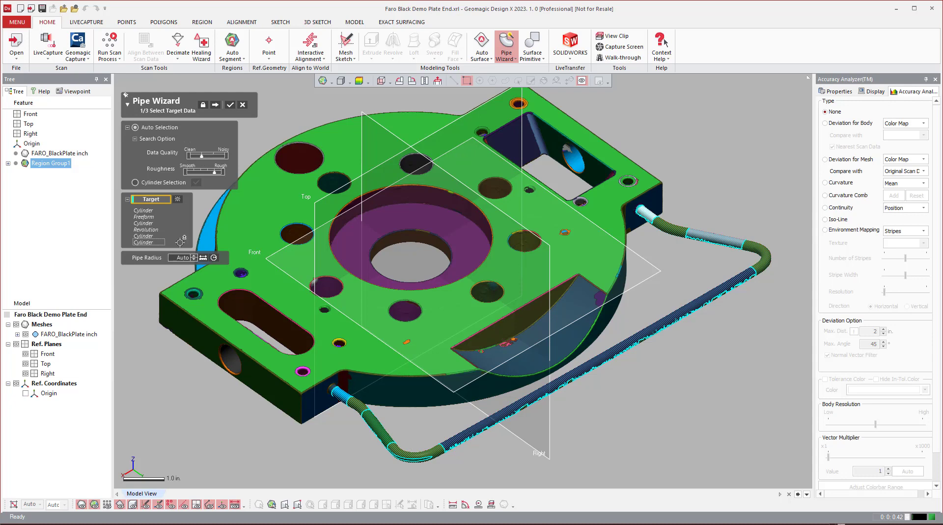
mouse_move(215, 106)
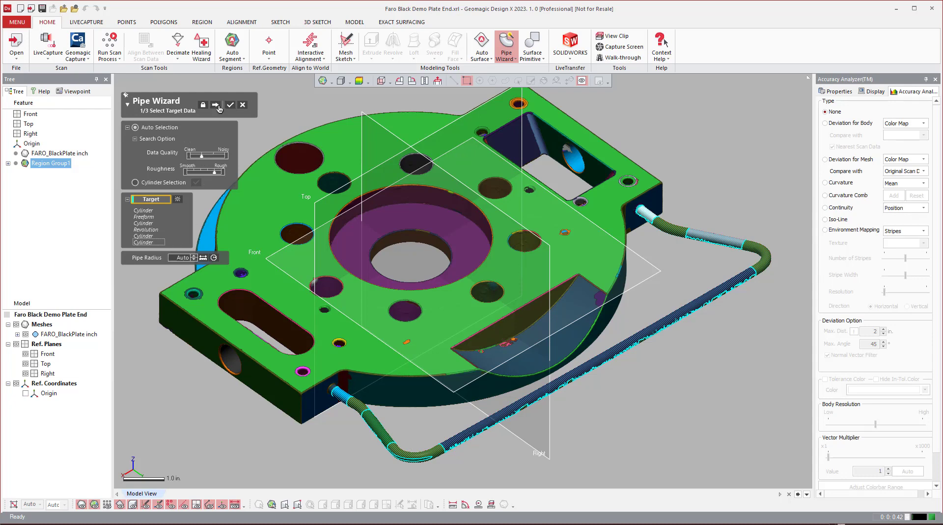
left_click(216, 105)
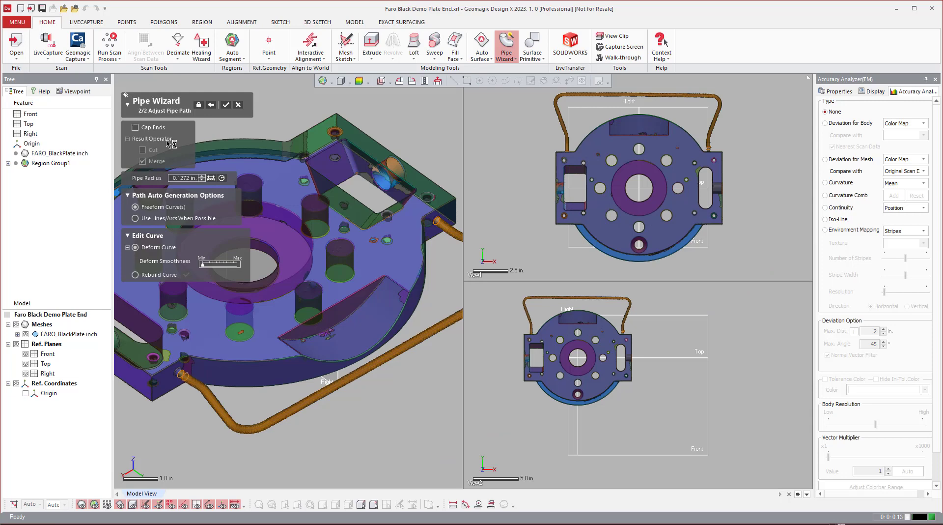
mouse_move(143, 130)
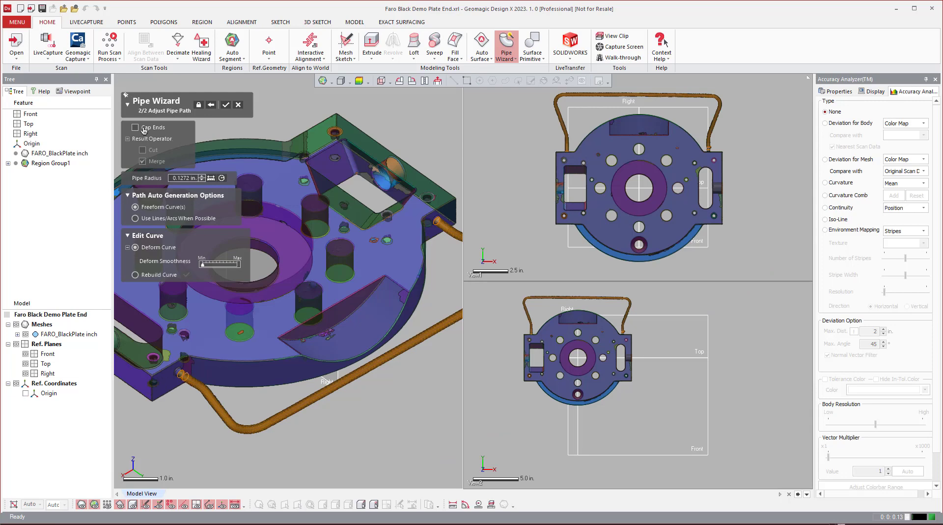
left_click(136, 126)
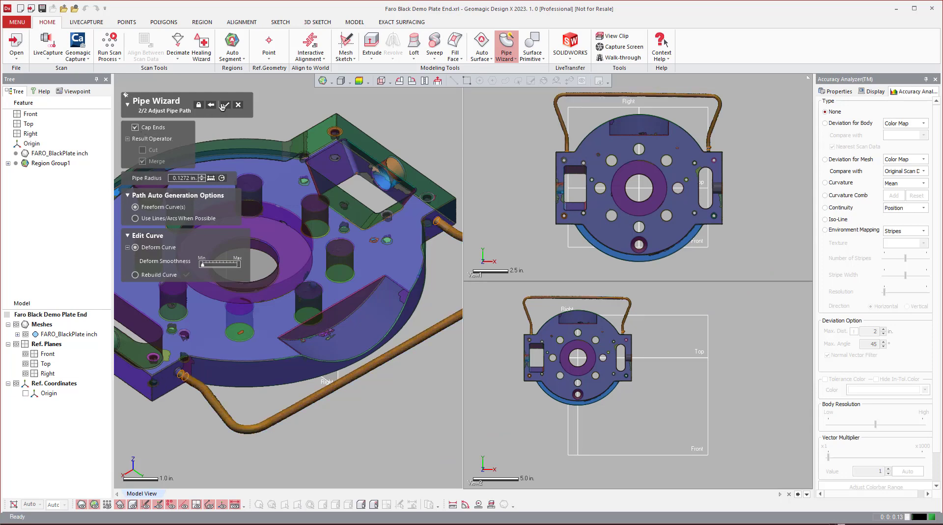
left_click(224, 105)
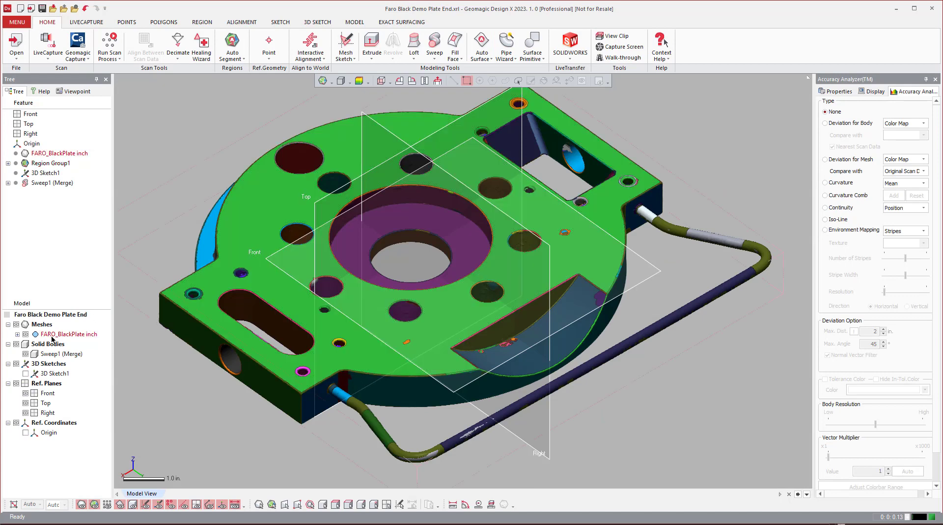
Hide the plate mesh, select 3D Sketch1 and Sweep1 together and bring up their context menu.
left_click(16, 334)
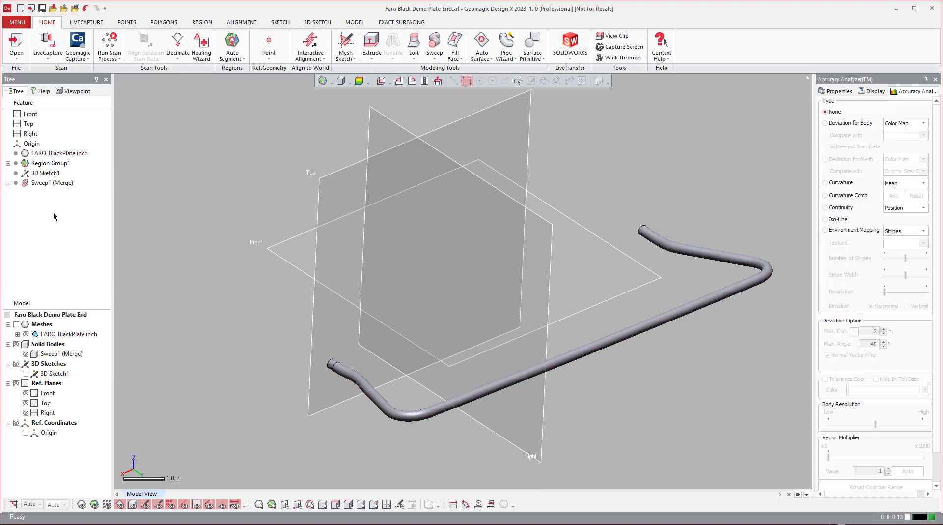
left_click(46, 173)
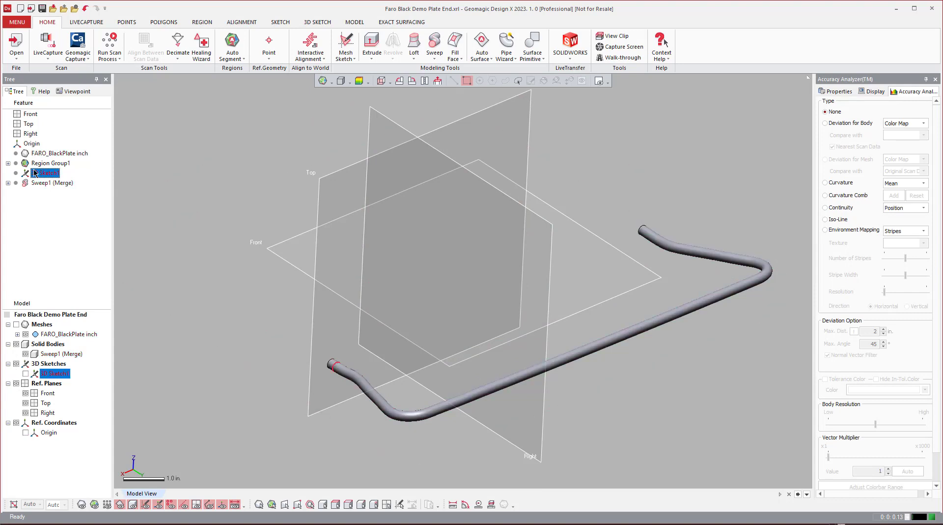
left_click(46, 173)
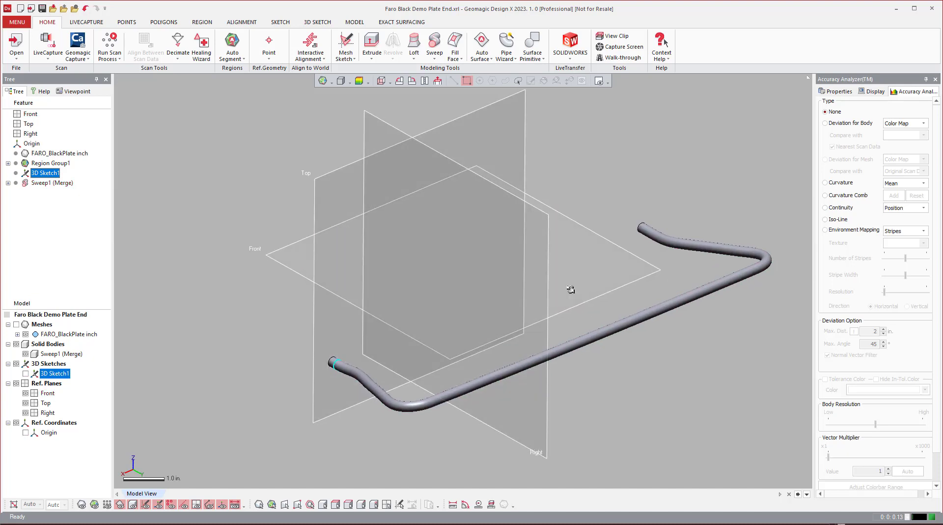
mouse_move(204, 285)
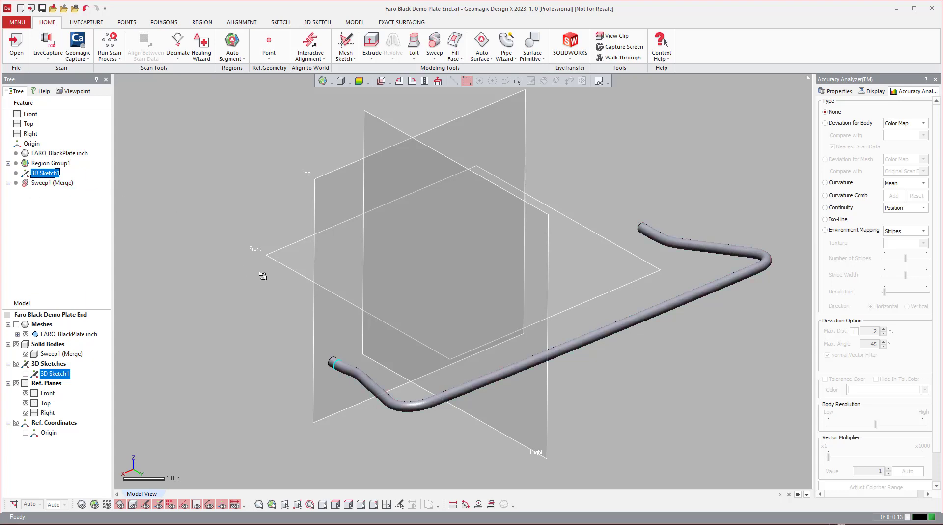
mouse_move(744, 255)
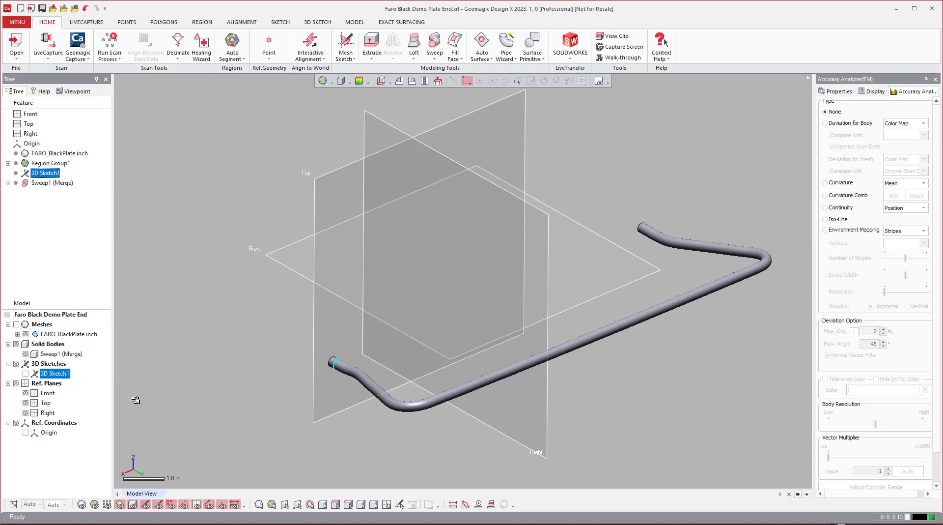
mouse_move(98, 327)
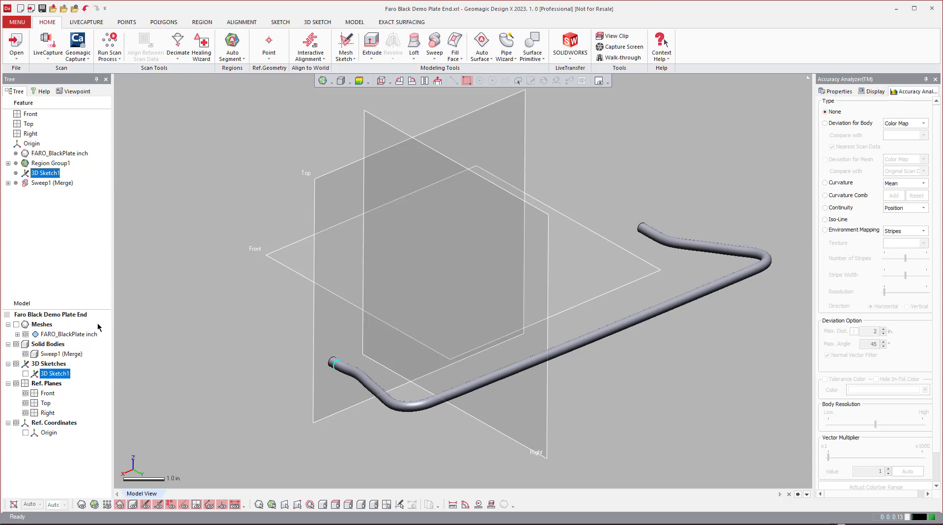
left_click(52, 182)
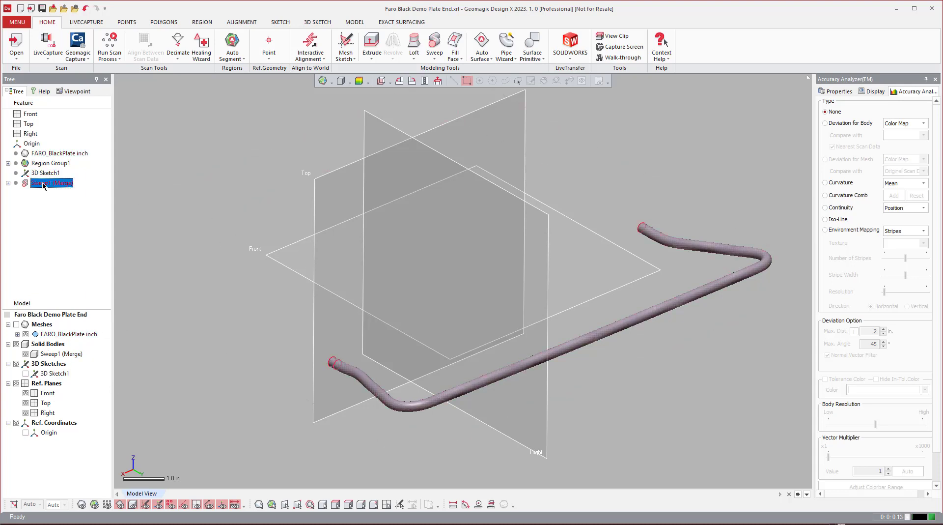
right_click(45, 173)
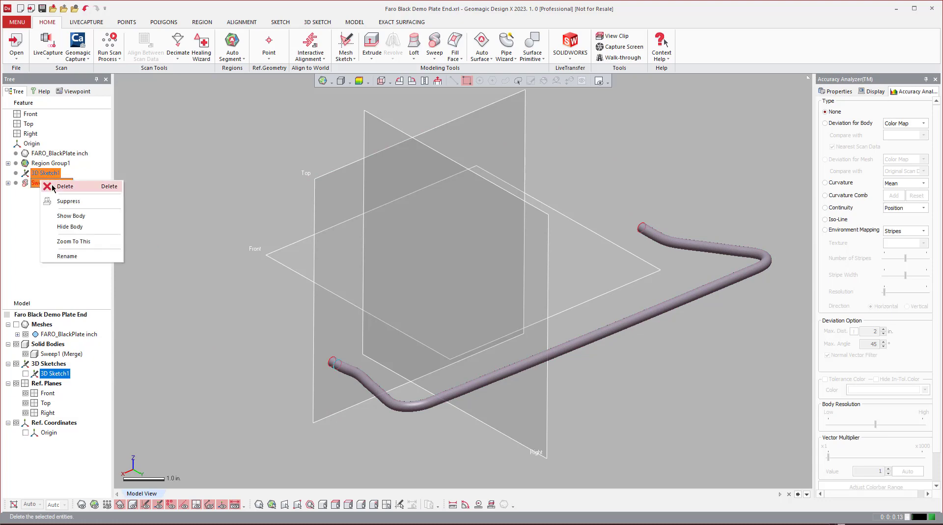
Delete 3D Sketch1 and Sweep1, show the FARO_BlackPlate mesh again and return to the Model tools.
left_click(65, 186)
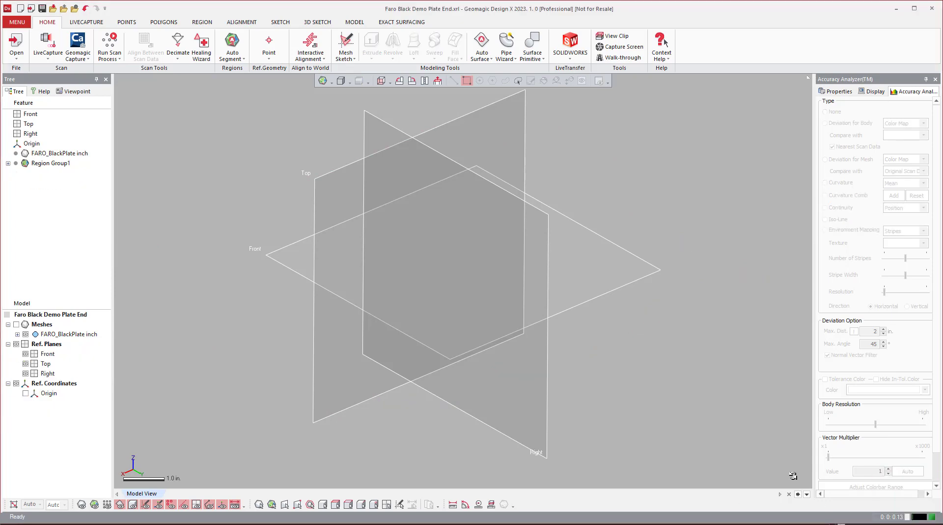
left_click(826, 111)
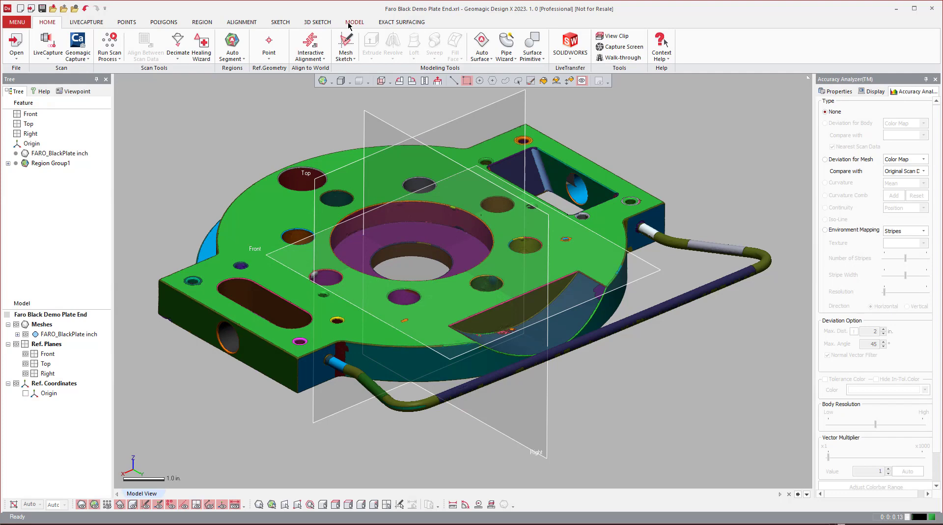
left_click(354, 23)
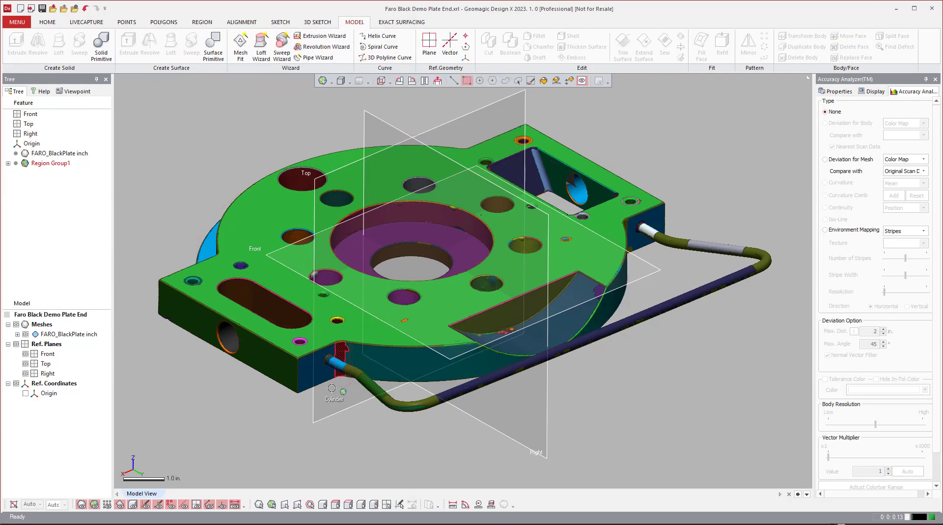
mouse_move(387, 57)
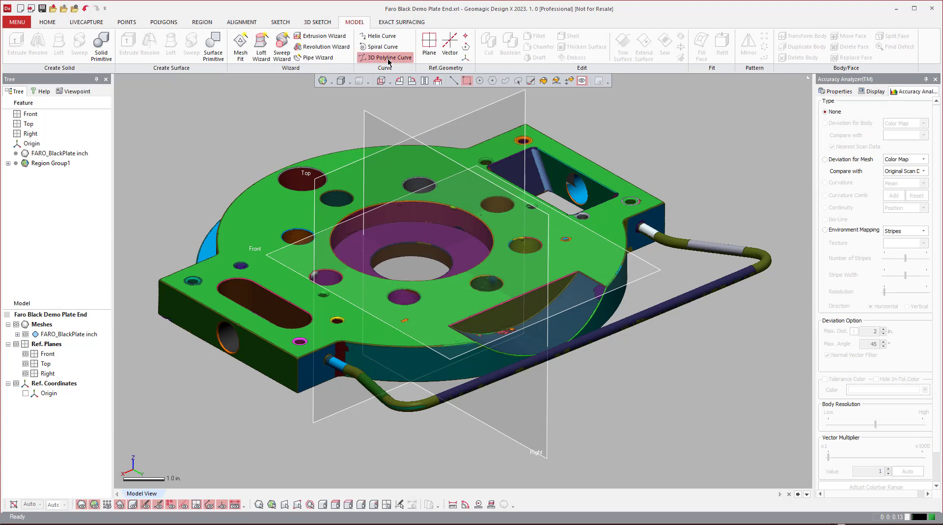
left_click(389, 57)
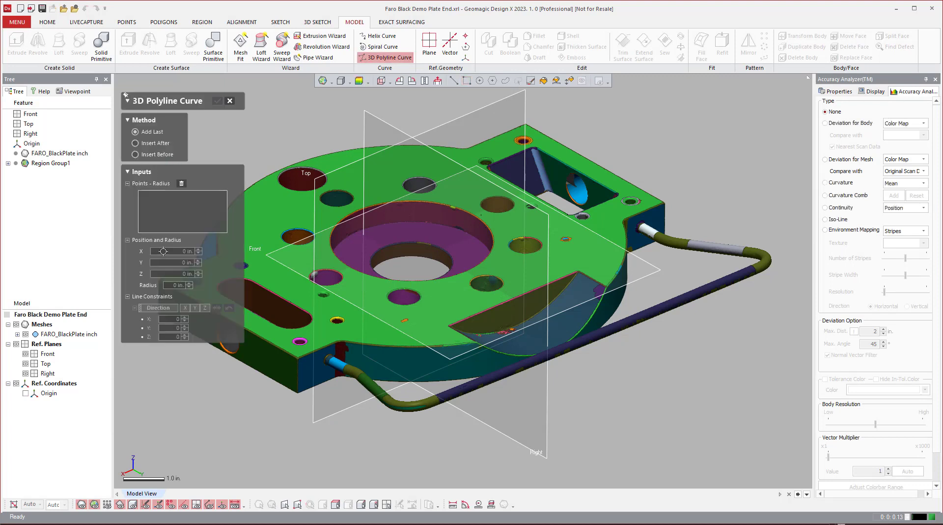
mouse_move(775, 361)
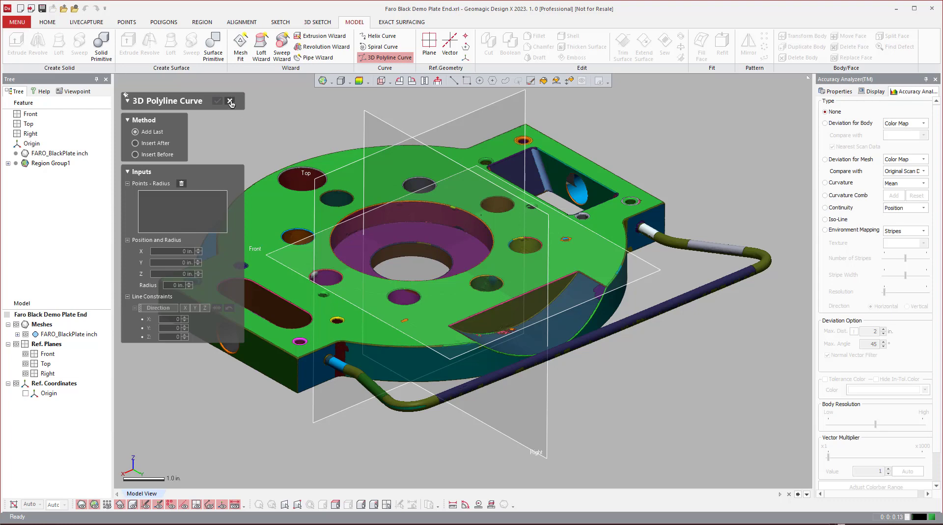
left_click(231, 100)
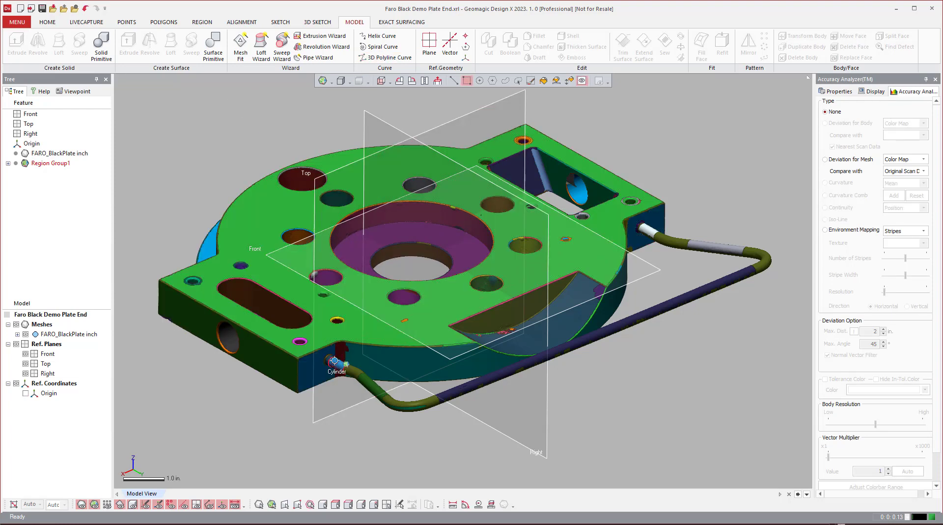
left_click(54, 164)
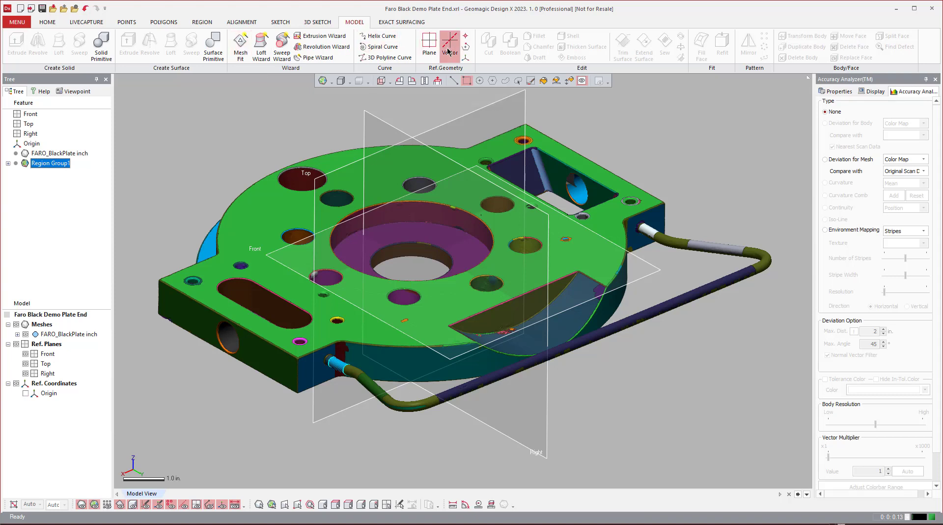
Add cylinder-axis reference vectors along each straight section of the pipe handle.
left_click(450, 43)
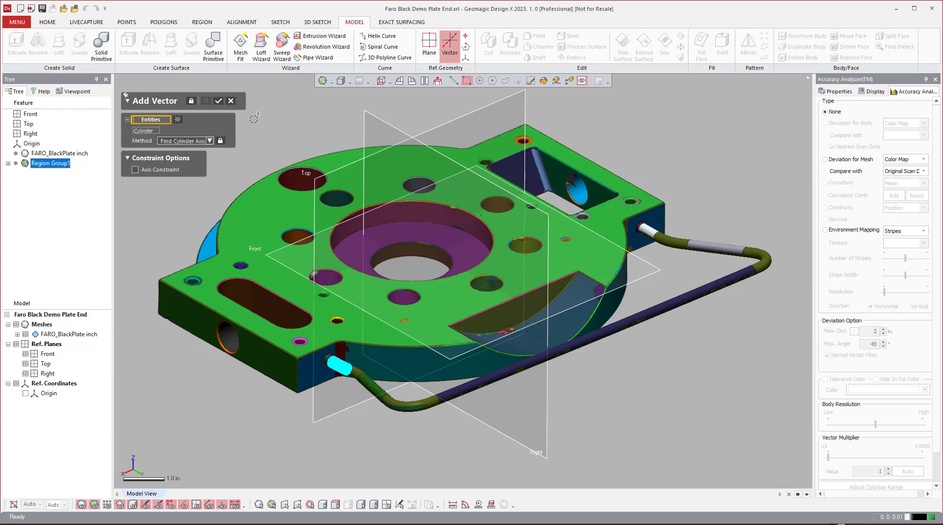
left_click(219, 100)
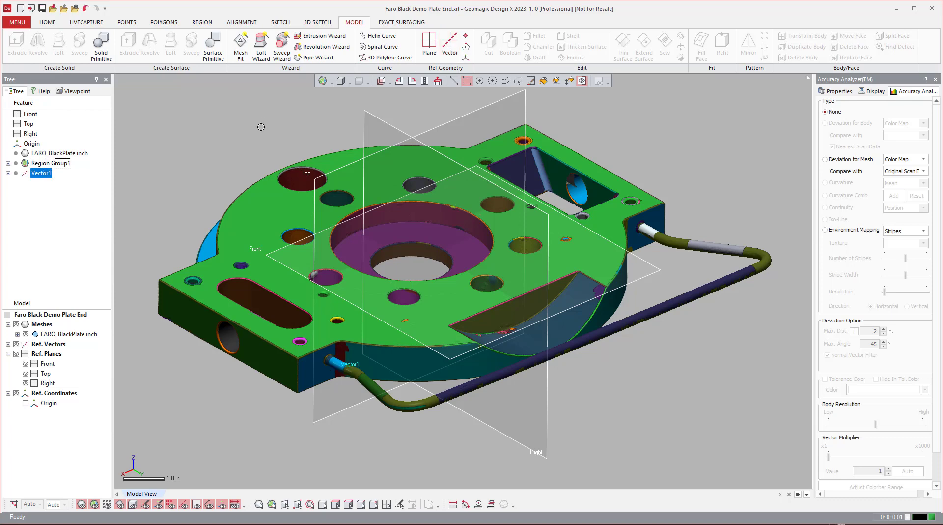
mouse_move(299, 234)
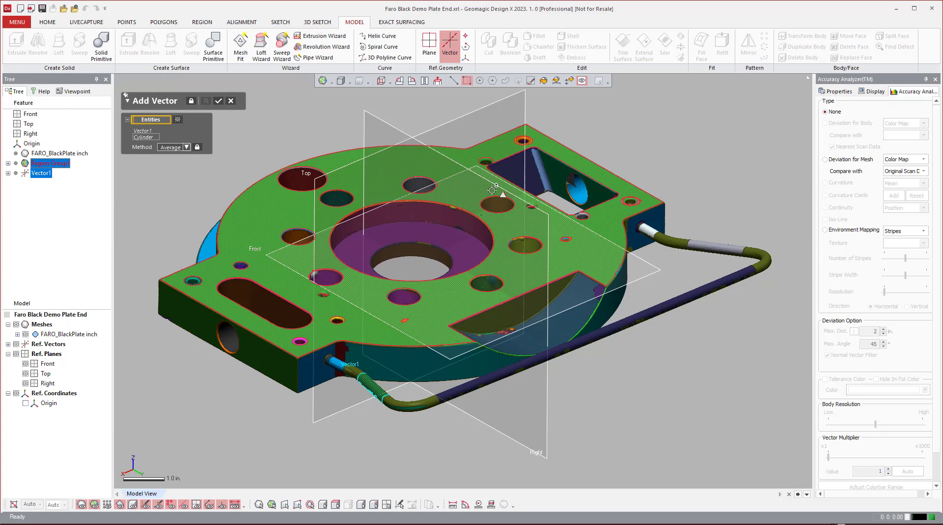
mouse_move(388, 151)
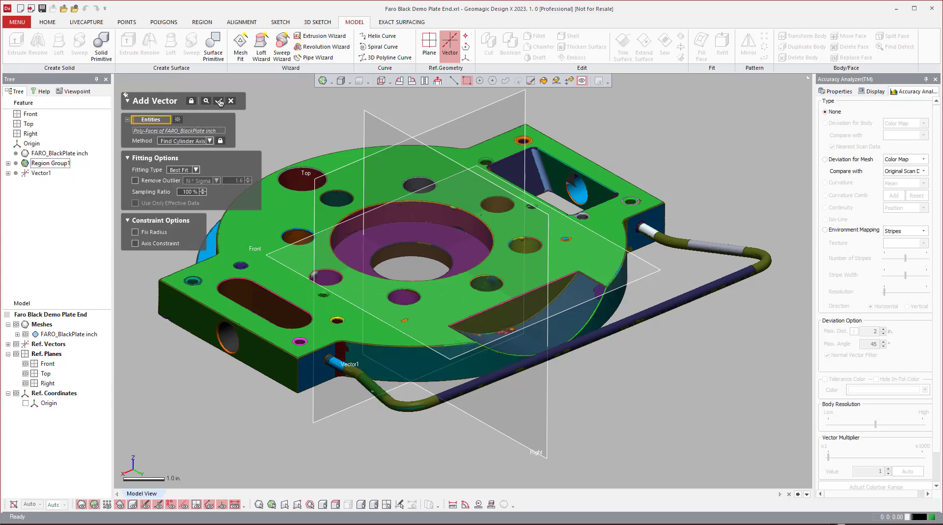
left_click(219, 100)
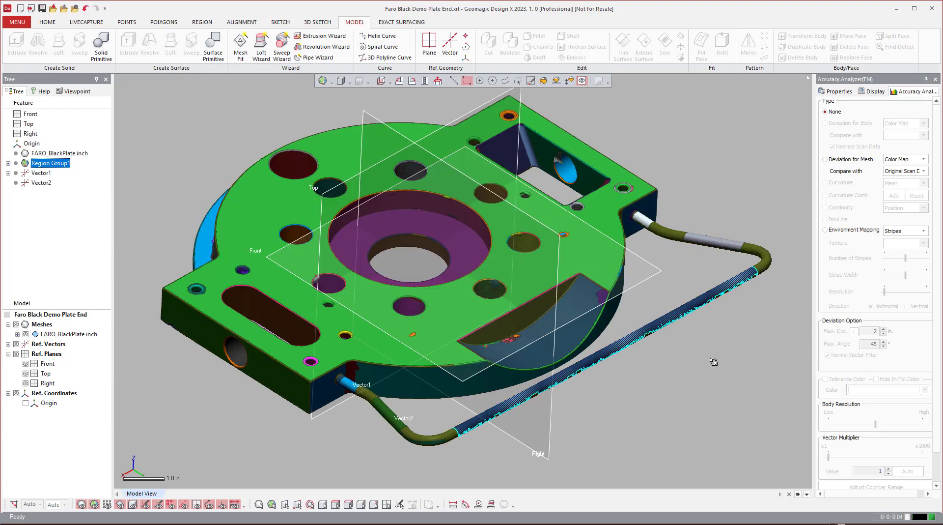
left_click(449, 42)
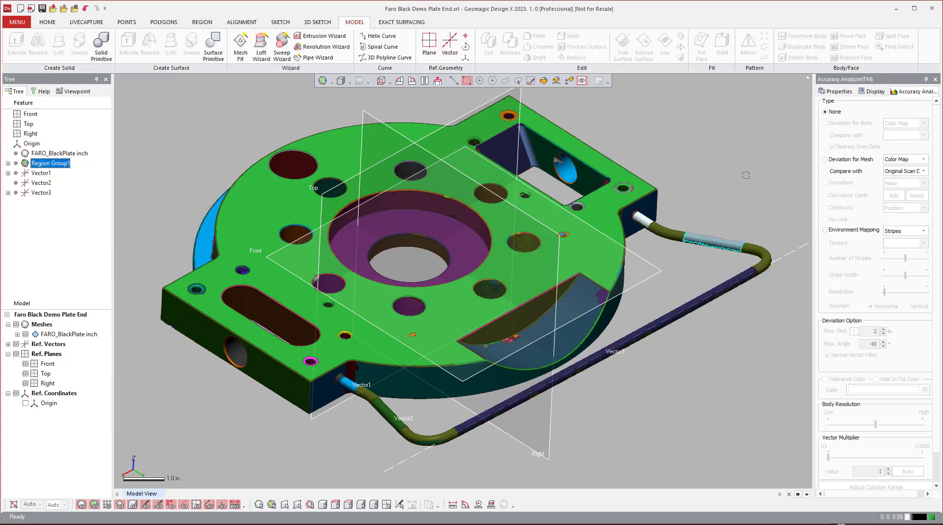
left_click(449, 43)
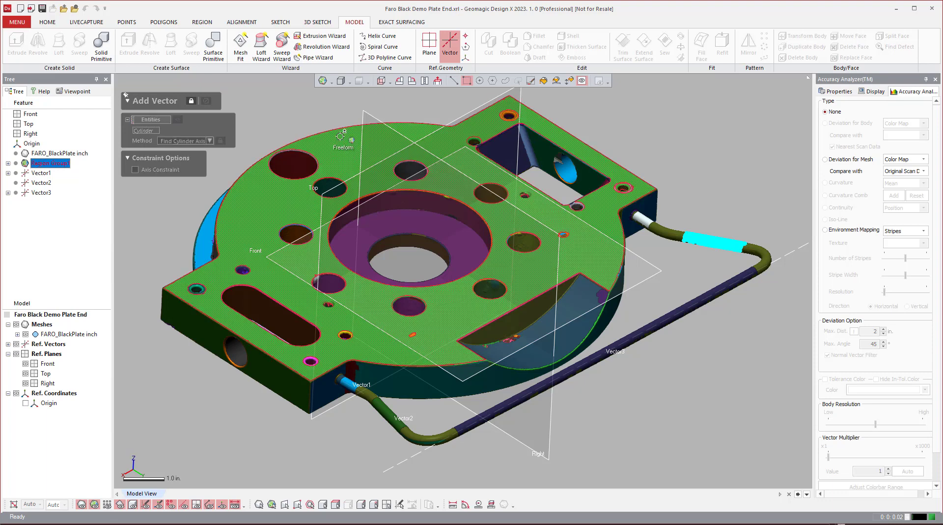
left_click(205, 100)
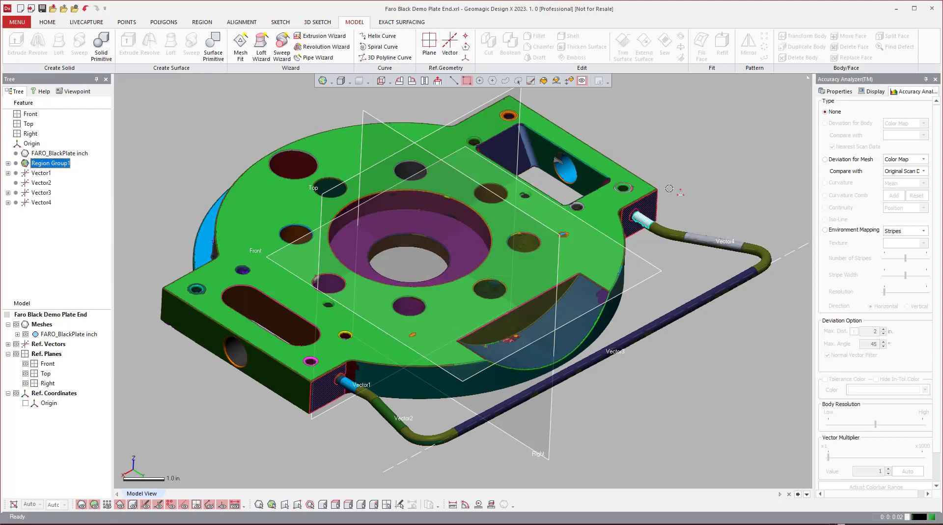
left_click(450, 46)
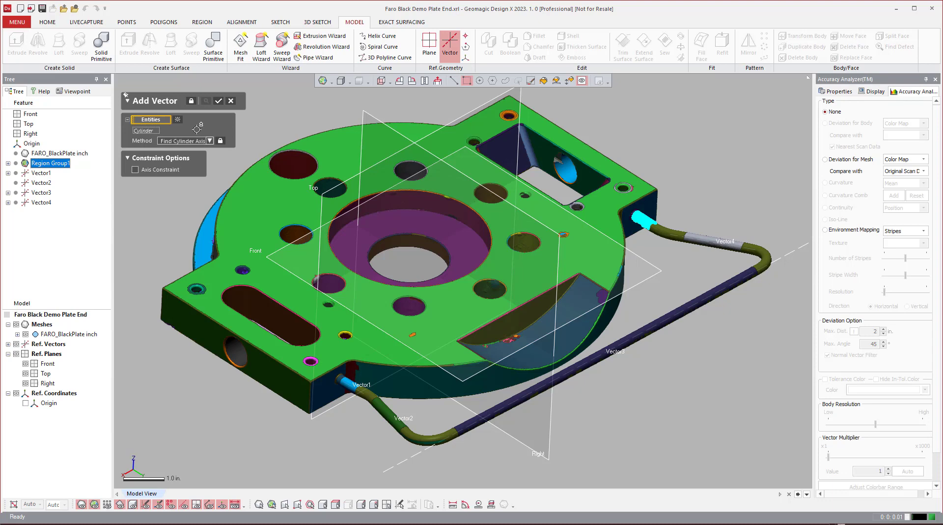
left_click(218, 101)
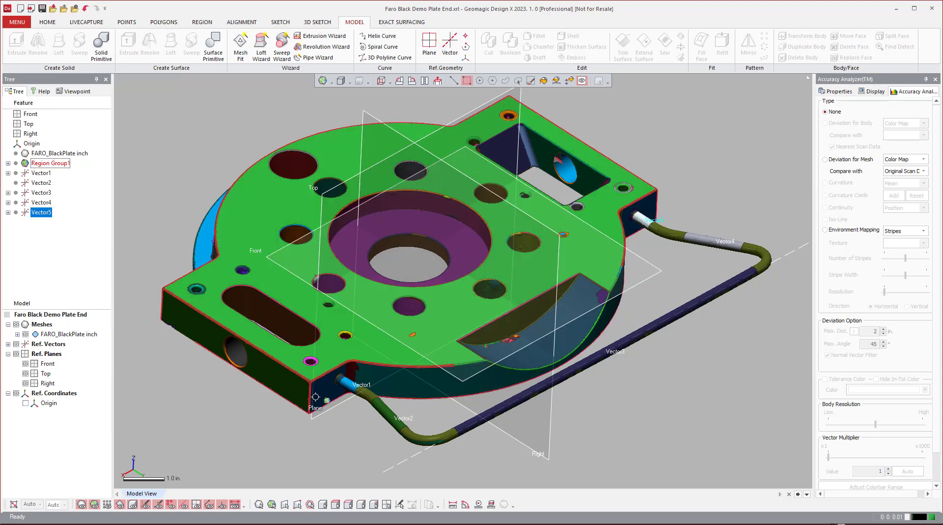
Inspect Vector2 against the hidden scan, delete it and begin a replacement vector.
left_click(41, 183)
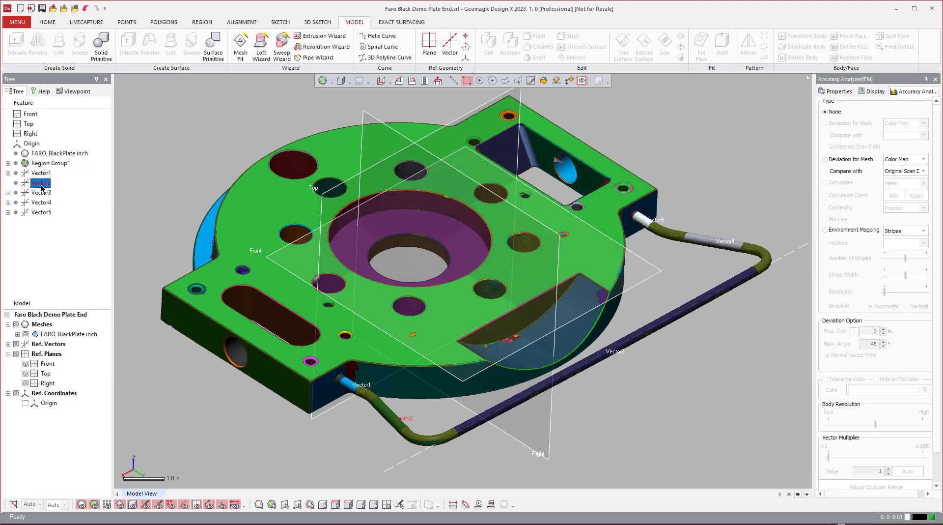
left_click(7, 323)
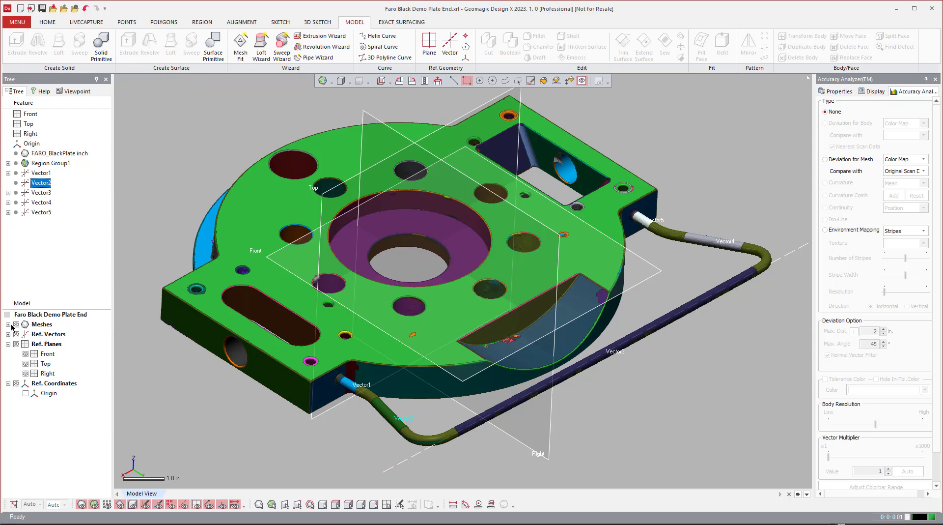
left_click(7, 324)
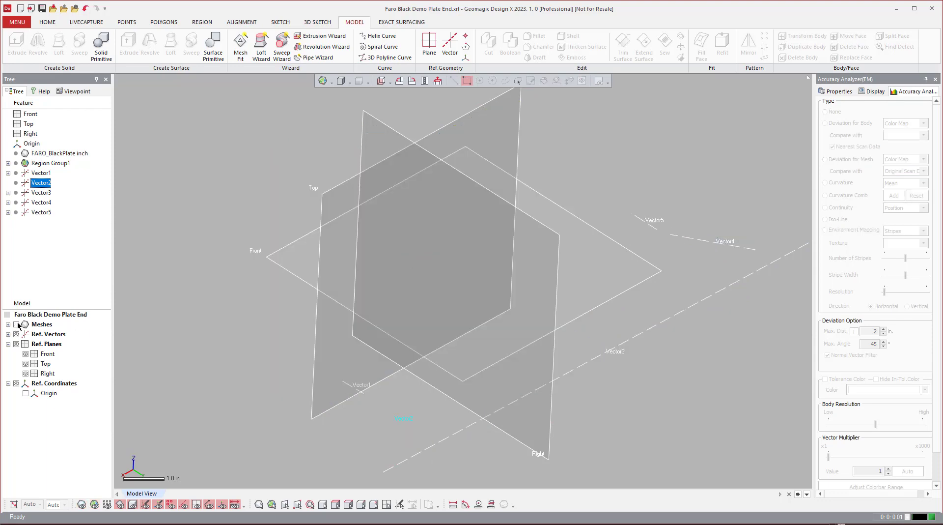
left_click(7, 313)
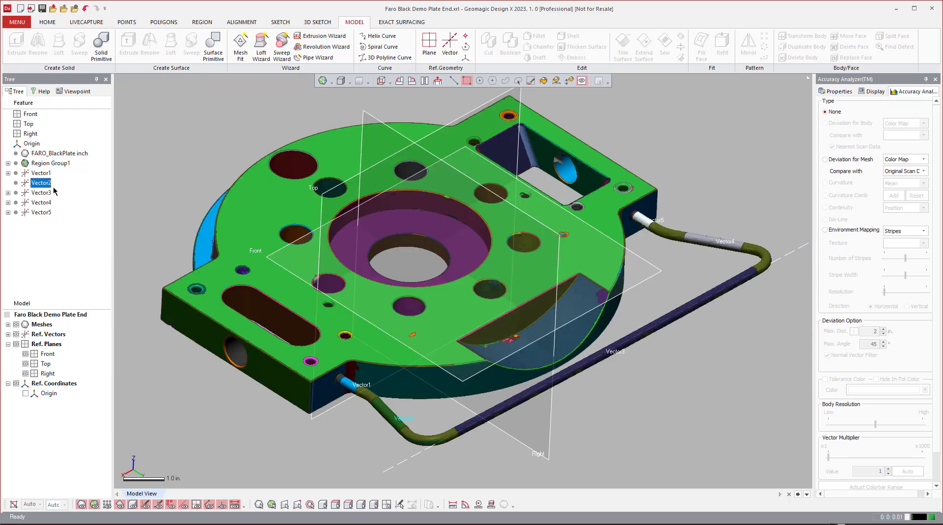
left_click(40, 183)
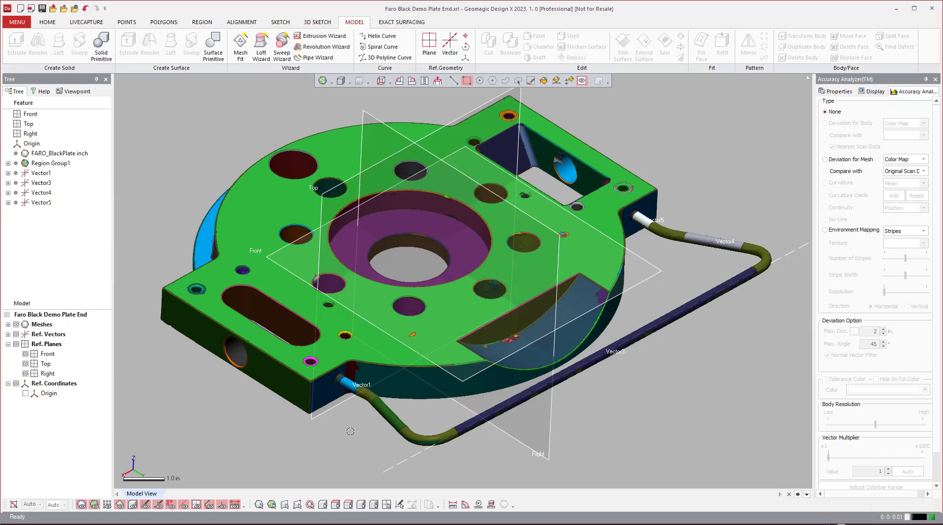
left_click(50, 163)
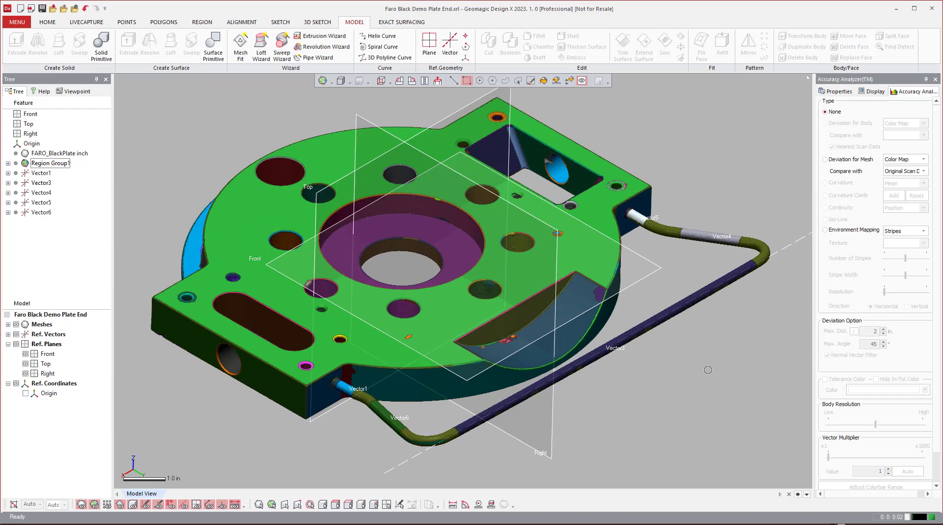
mouse_move(695, 350)
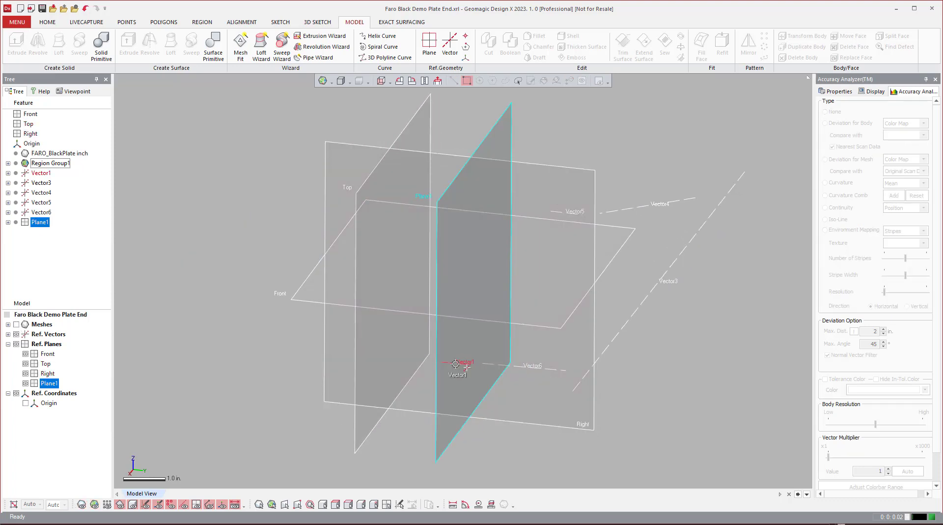
Add reference points where Vector1 meets Plane1 and where Vector1 intersects Vector6.
left_click(40, 173)
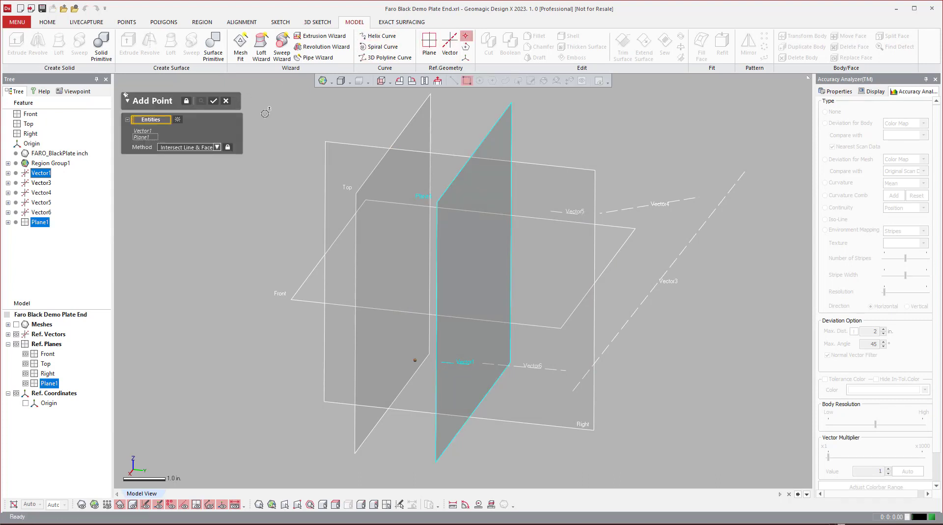
left_click(213, 100)
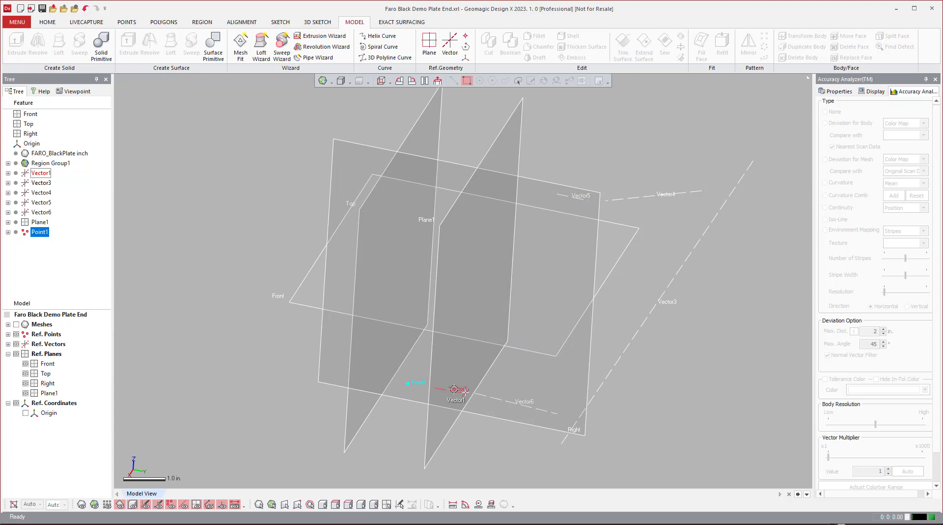
left_click(41, 212)
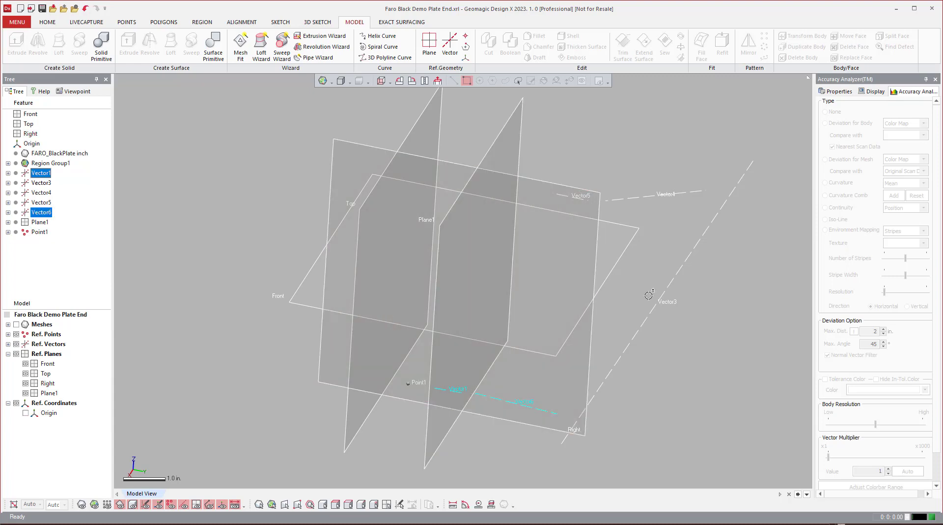
left_click(449, 40)
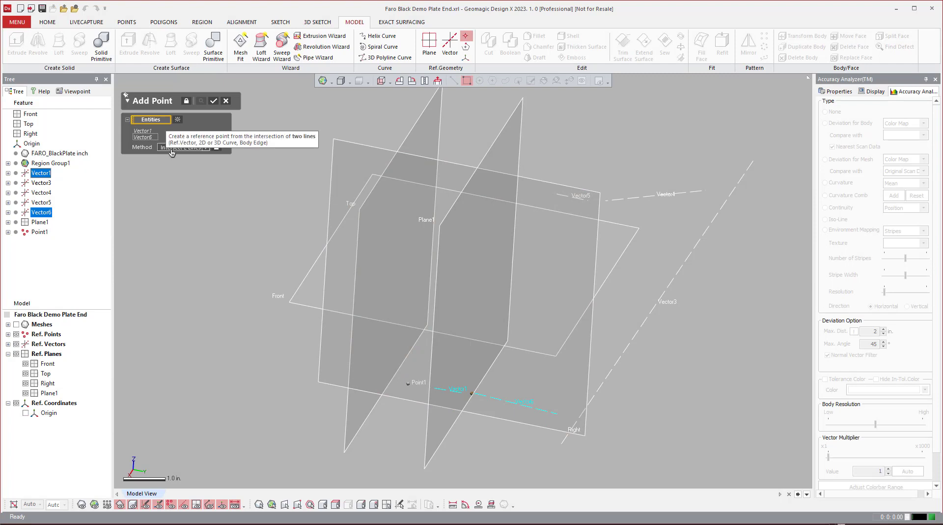
left_click(213, 101)
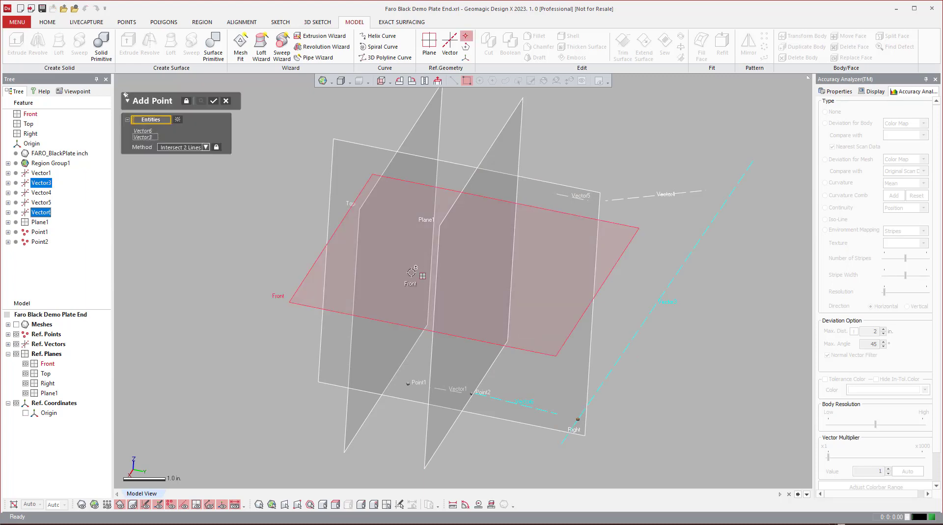
Add reference points where Vector3 intersects Vector4 and where Vector5 crosses Plane1.
left_click(213, 100)
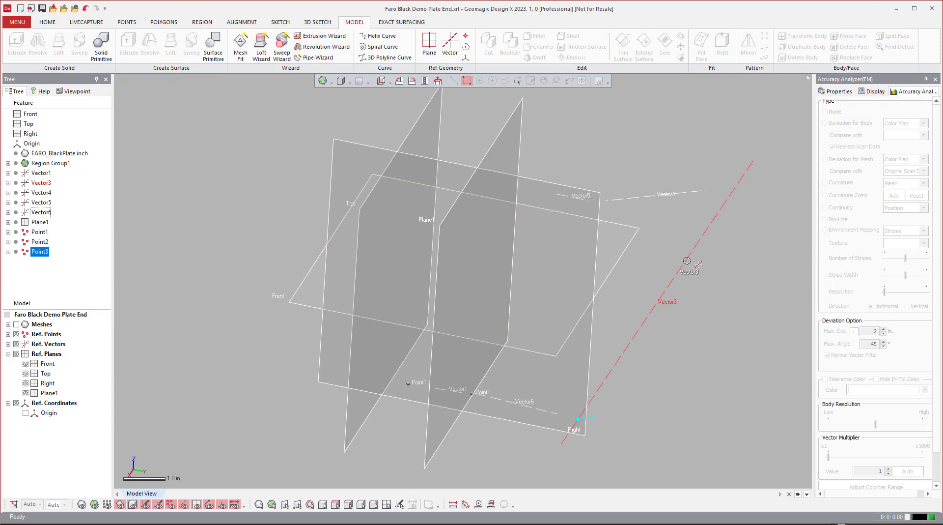
left_click(40, 183)
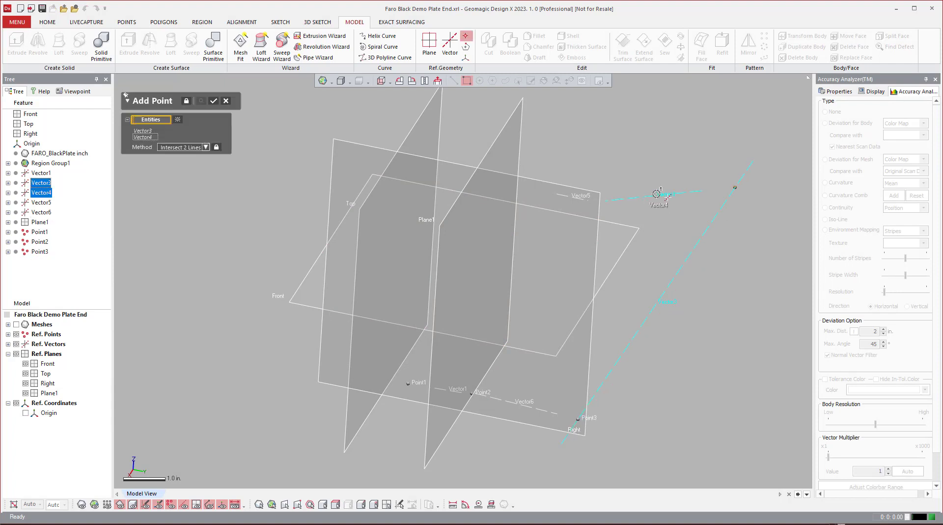
left_click(213, 101)
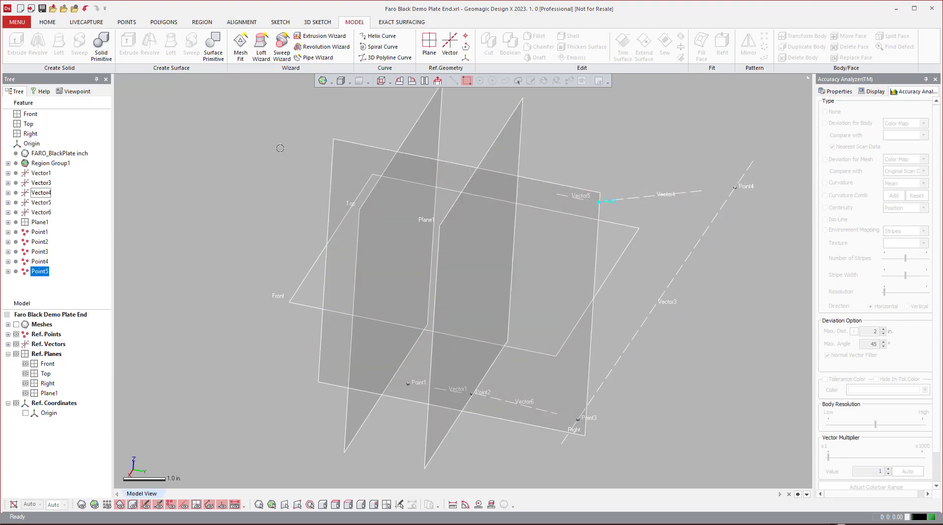
left_click(41, 202)
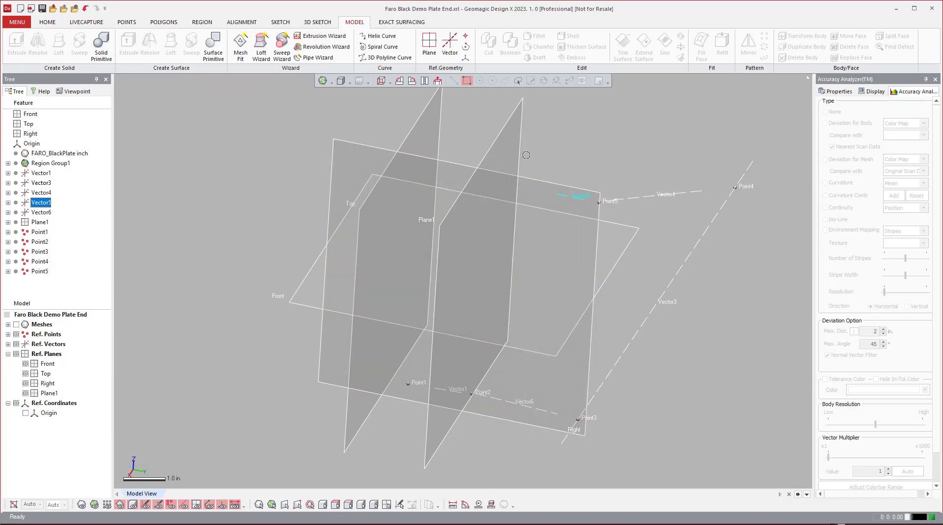
left_click(39, 221)
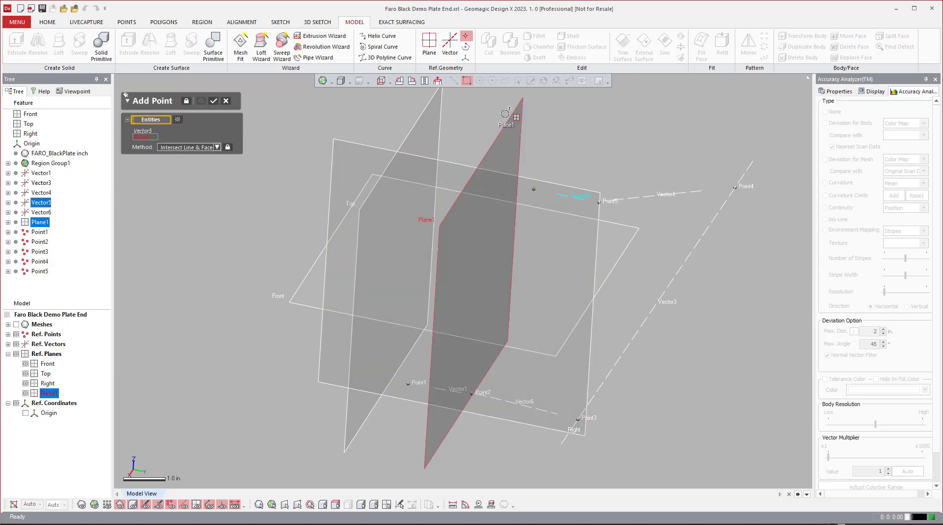
left_click(213, 101)
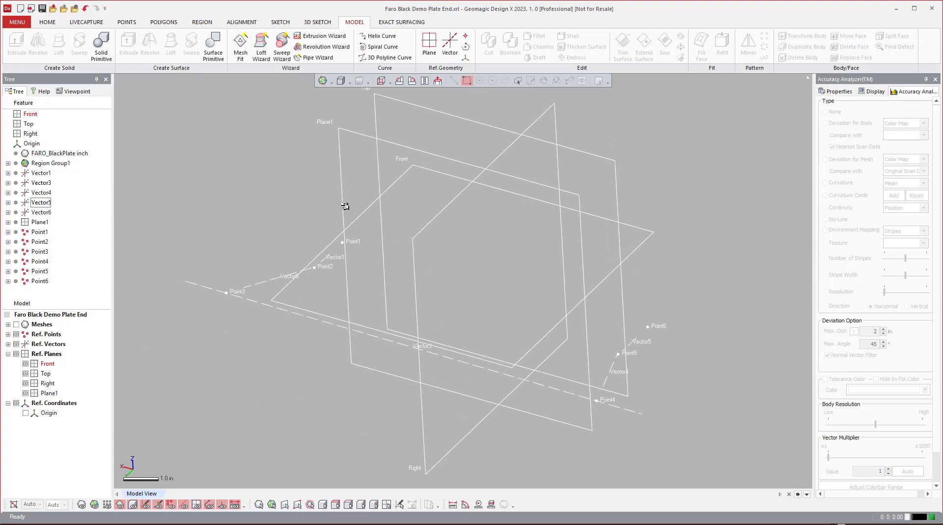
mouse_move(389, 57)
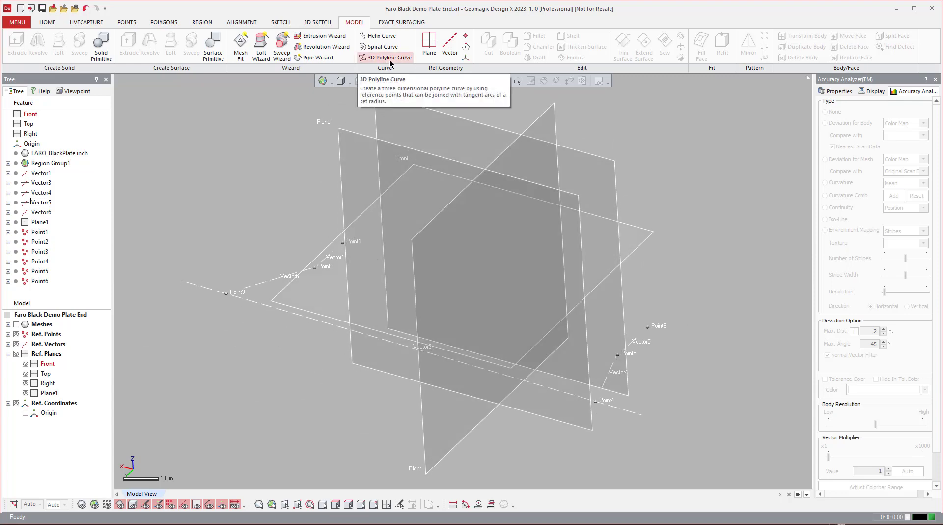
Begin a 3D polyline curve through Point1, Point2, Point3, Point4 and Point5 as successive vertices.
left_click(389, 57)
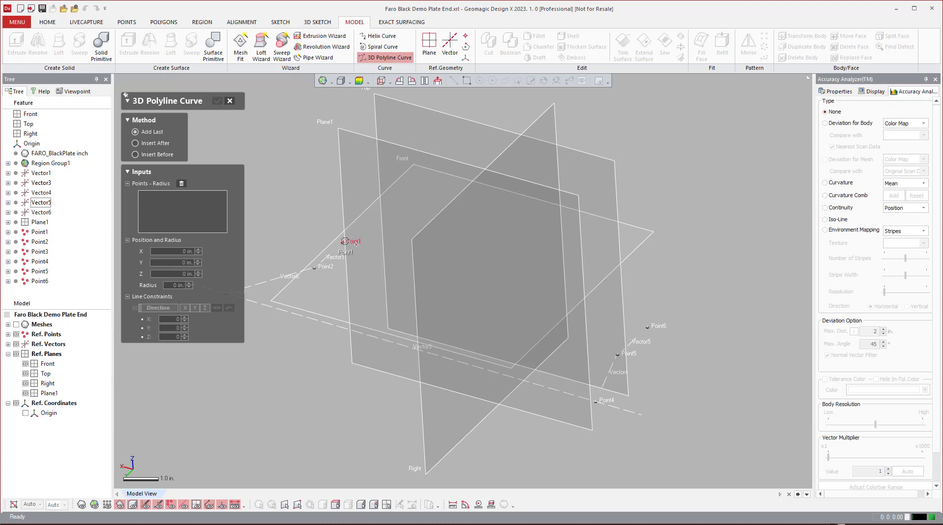
left_click(344, 242)
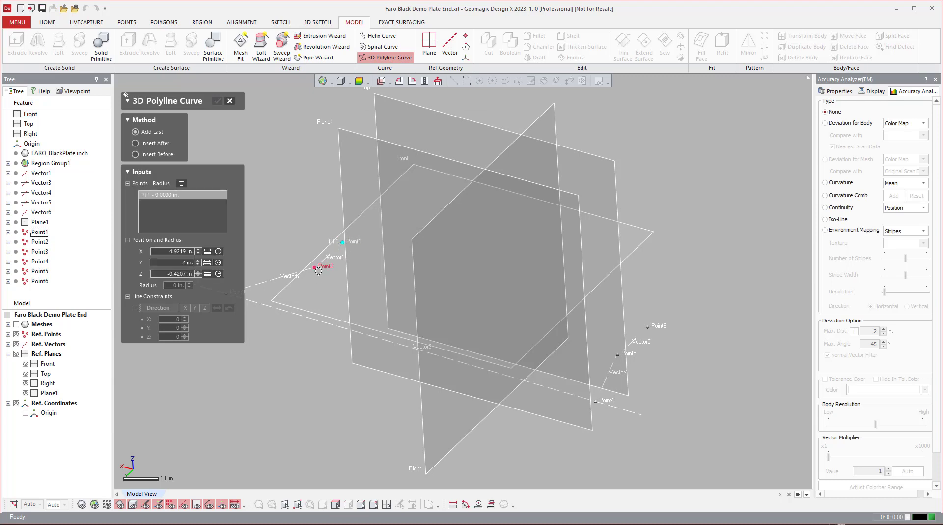
left_click(326, 266)
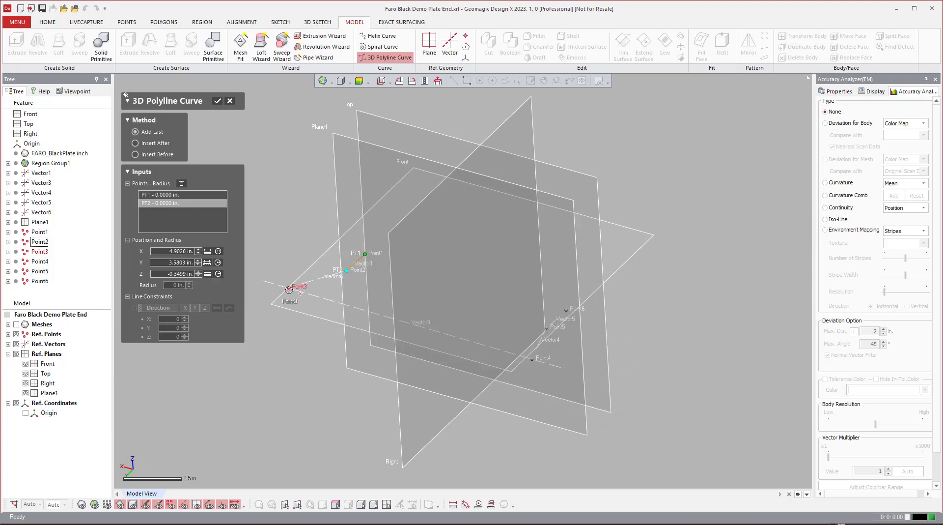
left_click(289, 289)
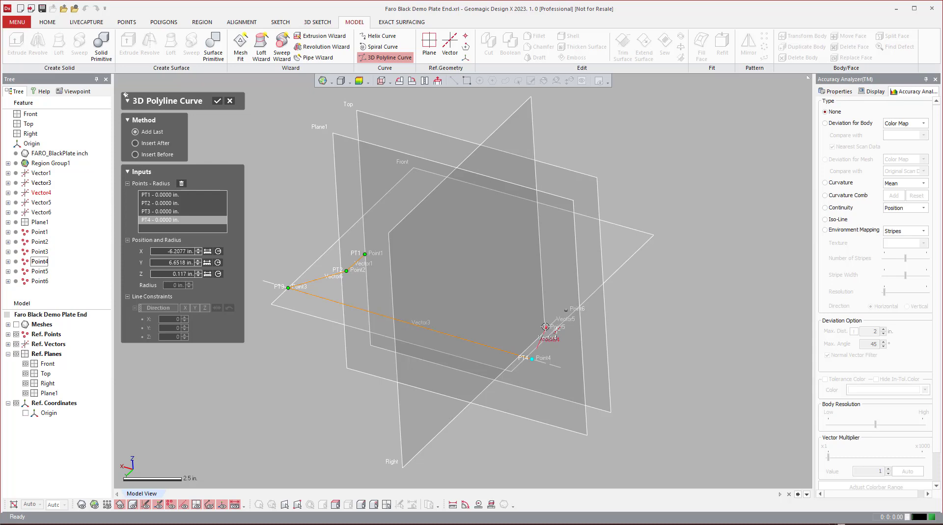
left_click(555, 316)
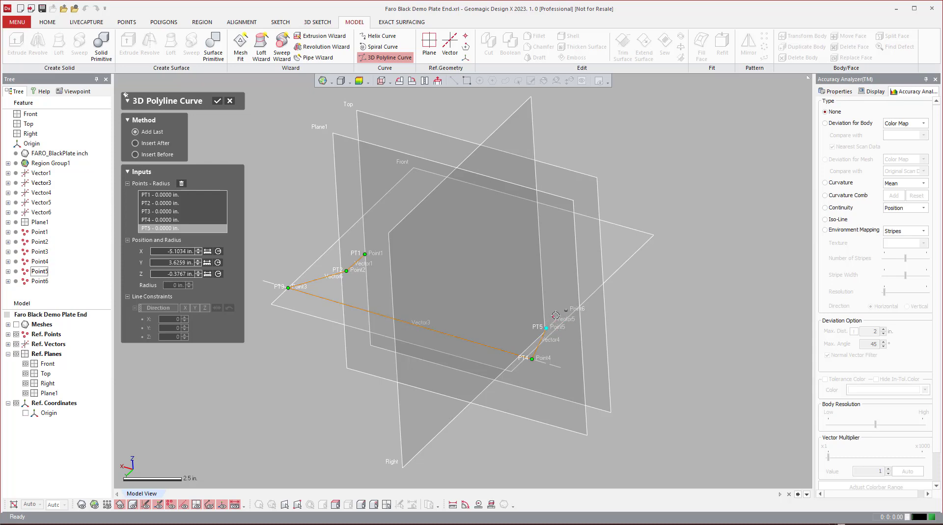
left_click(556, 315)
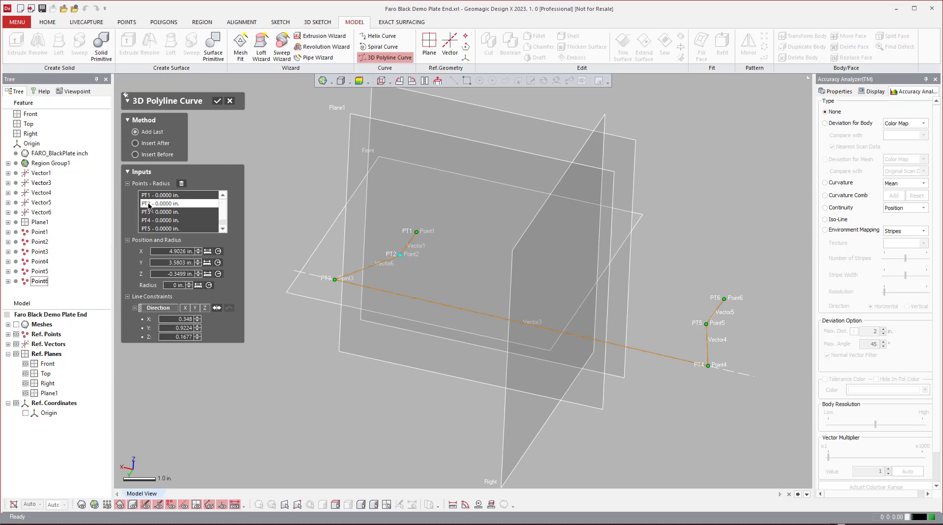
Round the curve's interior vertices with 0.5 in radius and confirm 3D Polyline Curve1.
left_click(174, 202)
type(".5")
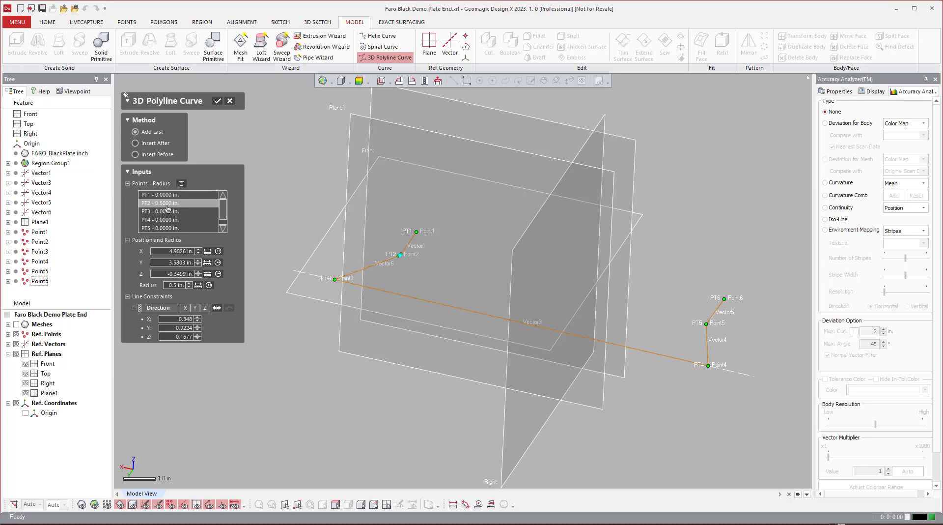
left_click(175, 212)
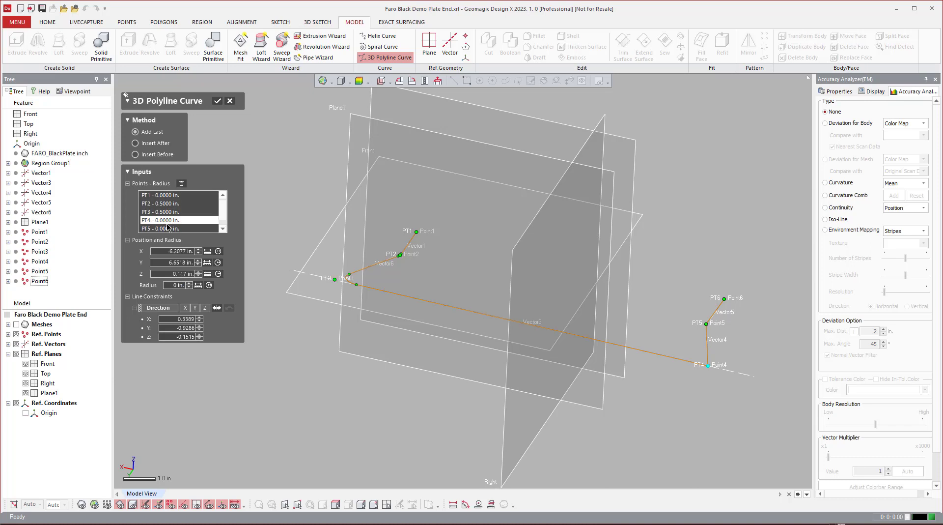
left_click(168, 220)
type(".5")
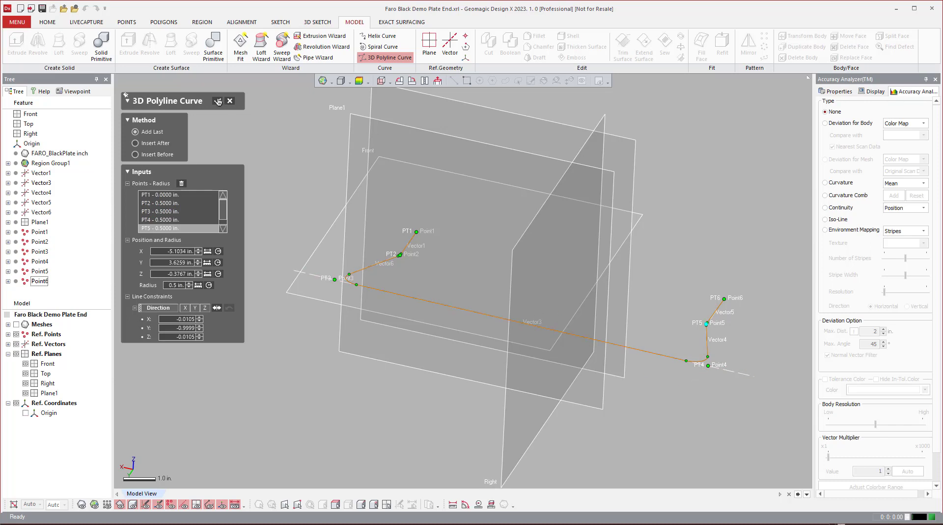
left_click(218, 100)
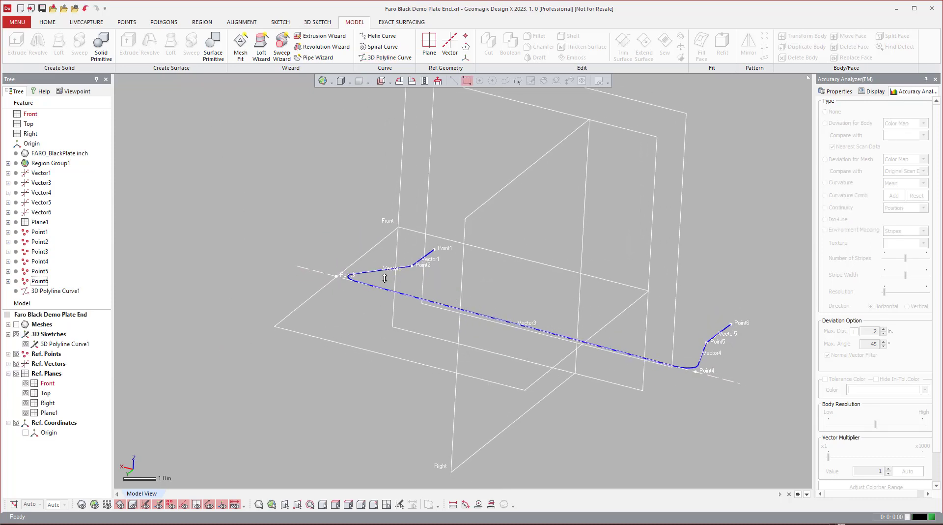
Show the plate mesh beside the new curve and bring up Plane1's actions for a mesh sketch.
left_click(57, 291)
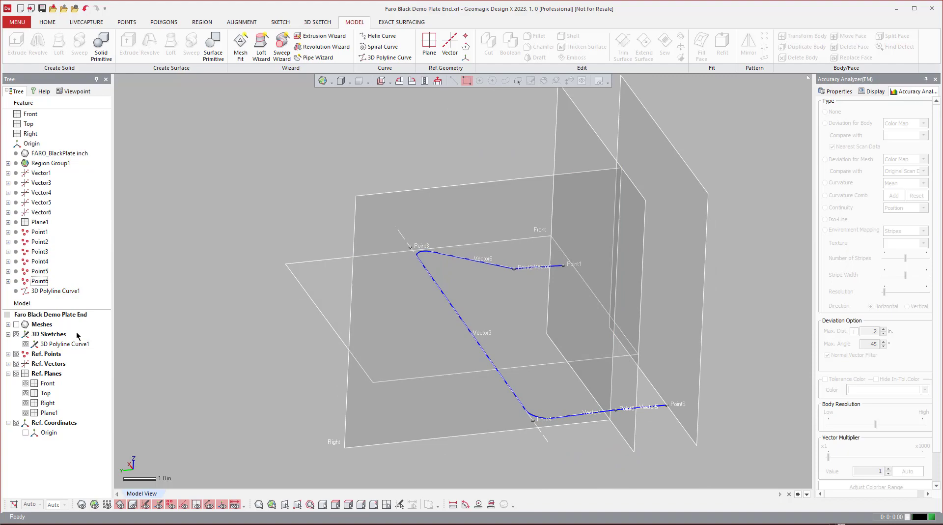
left_click(825, 111)
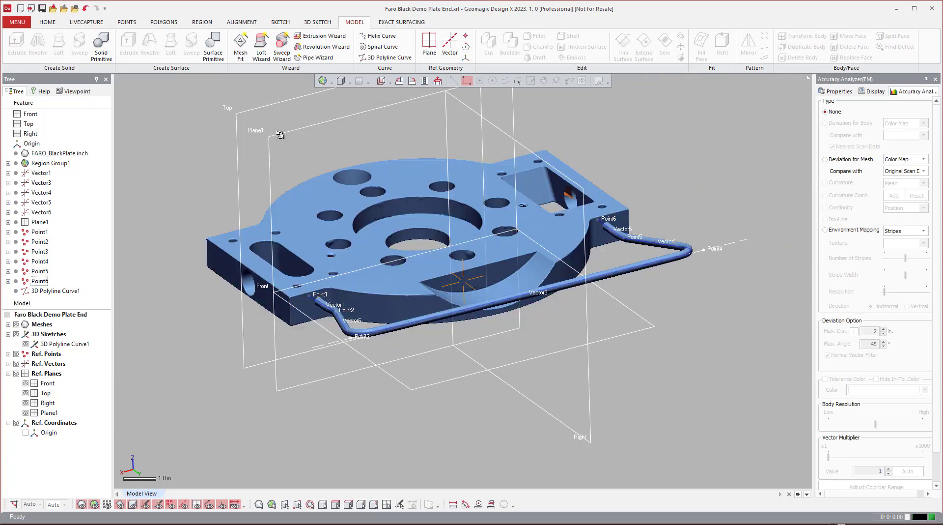
right_click(39, 221)
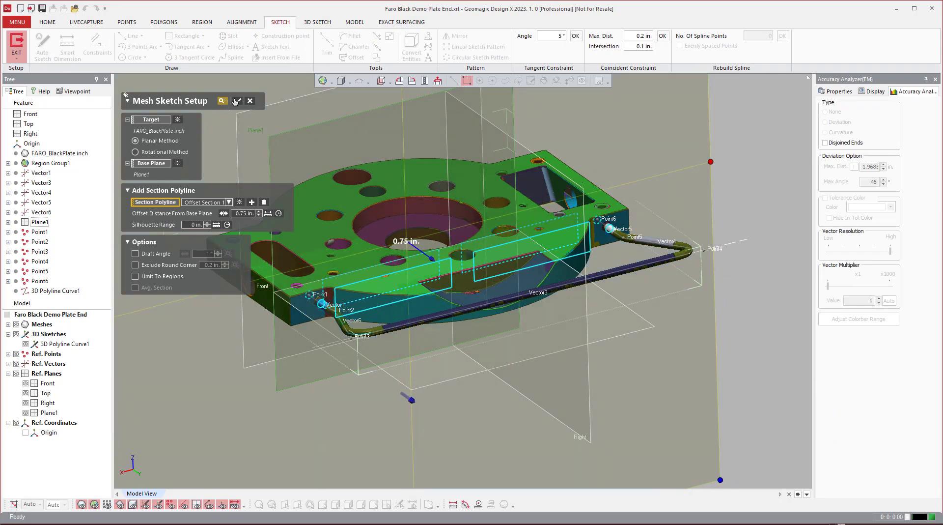
Create a mesh sketch on Plane1 at 0.75 in offset with a circle fitted around Point1, then exit it.
left_click(222, 101)
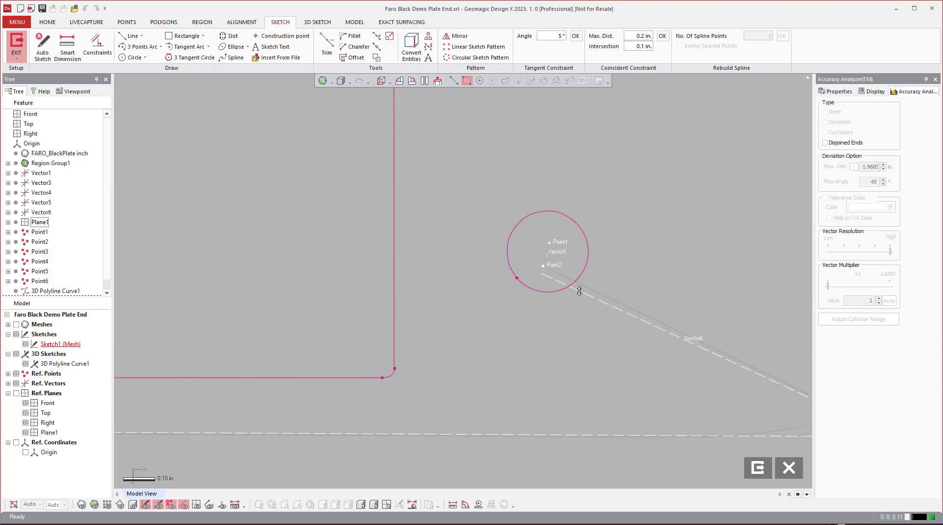
left_click(131, 57)
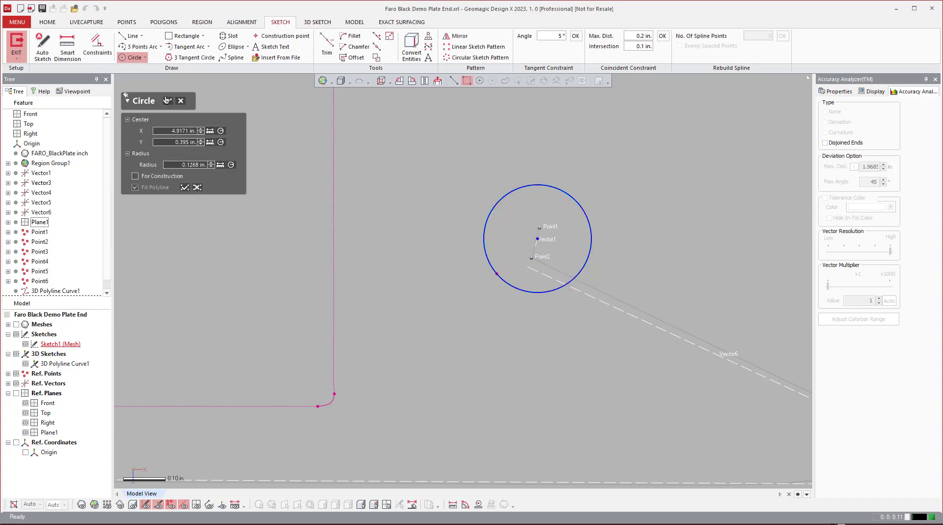
left_click(181, 100)
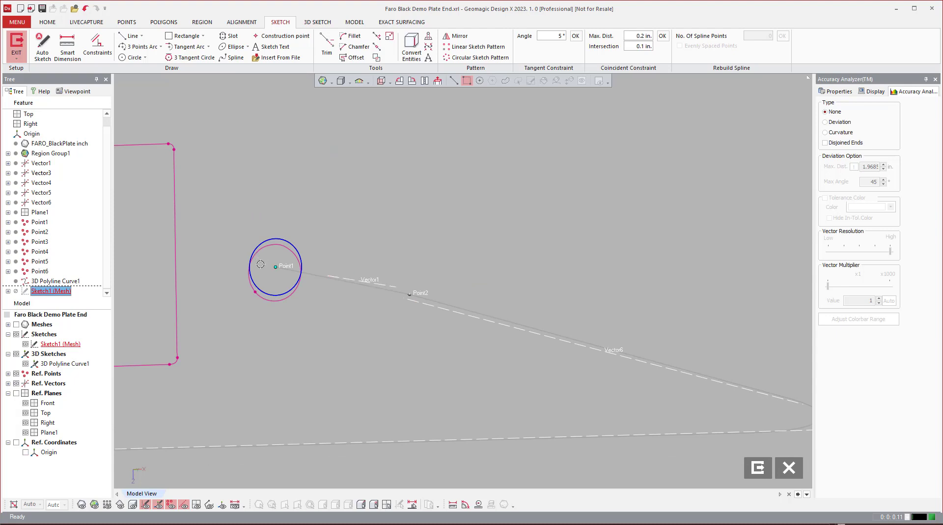
mouse_move(789, 468)
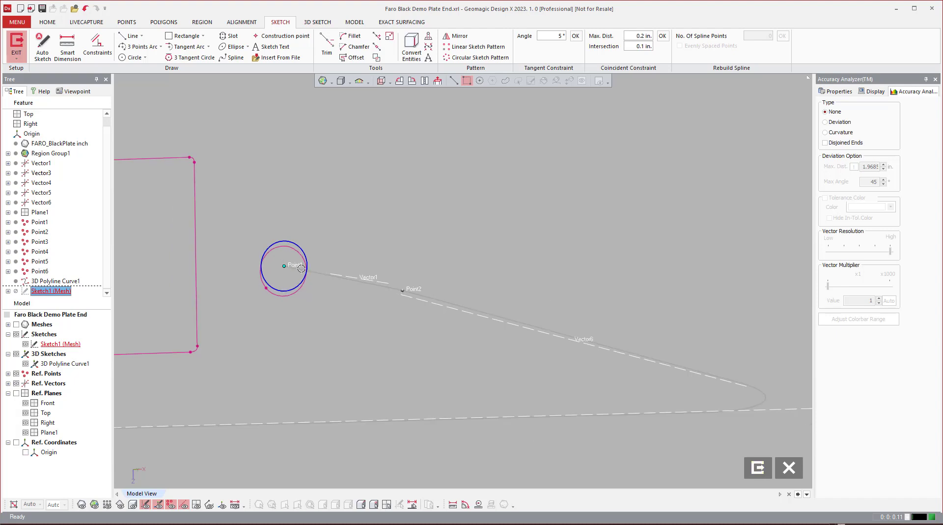
left_click(354, 22)
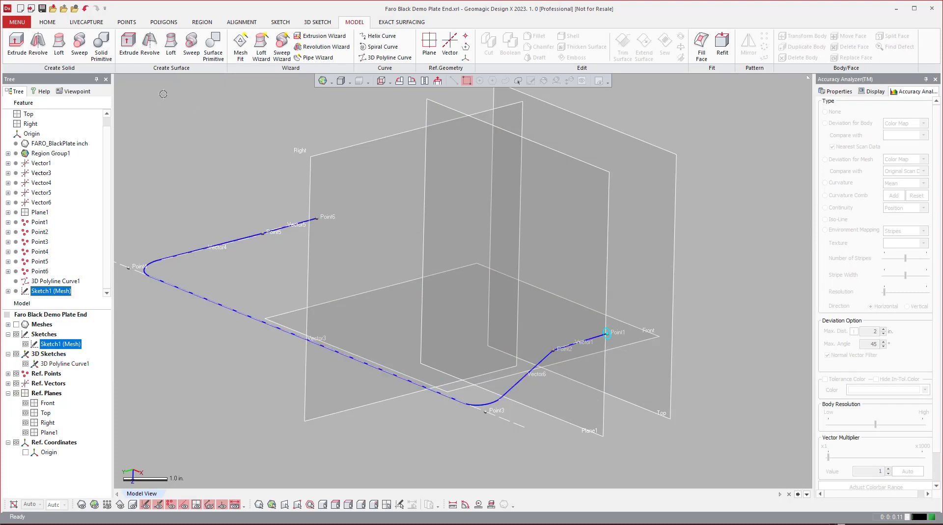
Create Sweep1 with Sketch Chain 1 circle as profile along 3D Polyline Curve1 as path.
left_click(78, 46)
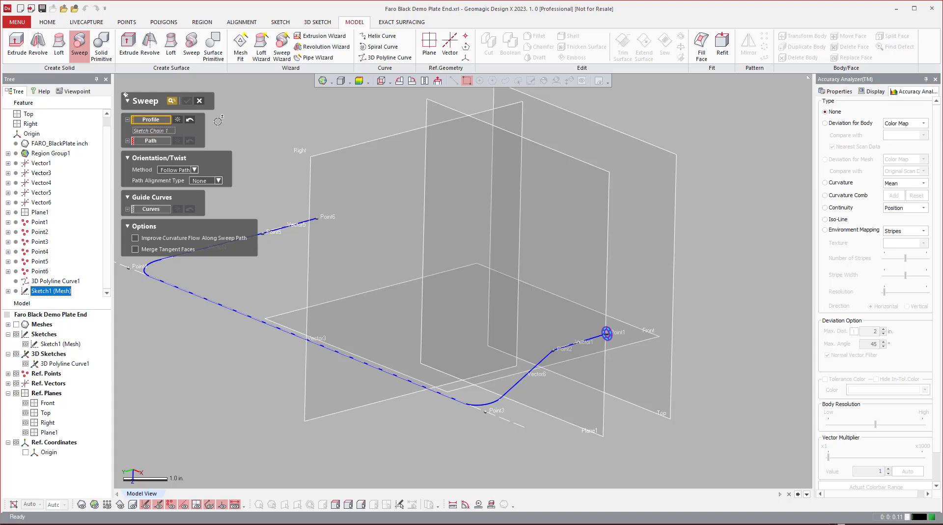
left_click(149, 140)
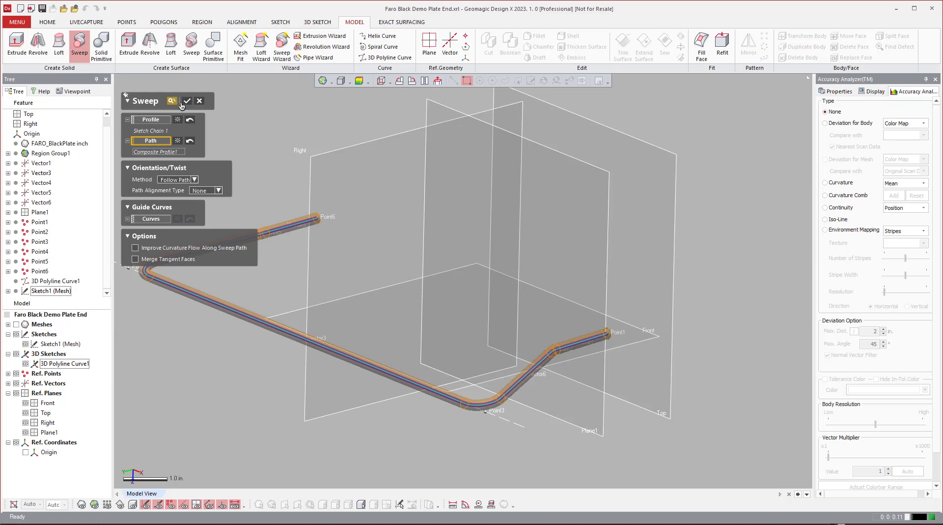
left_click(186, 100)
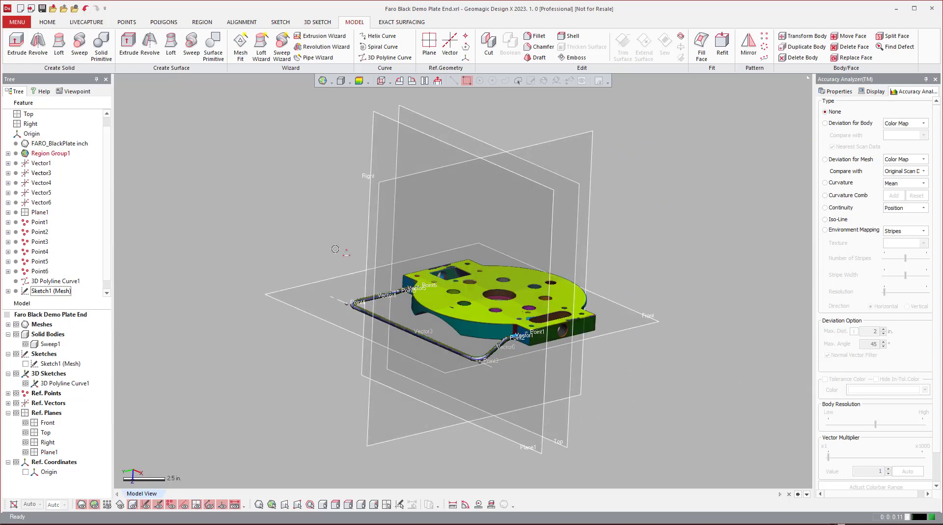
left_click(59, 281)
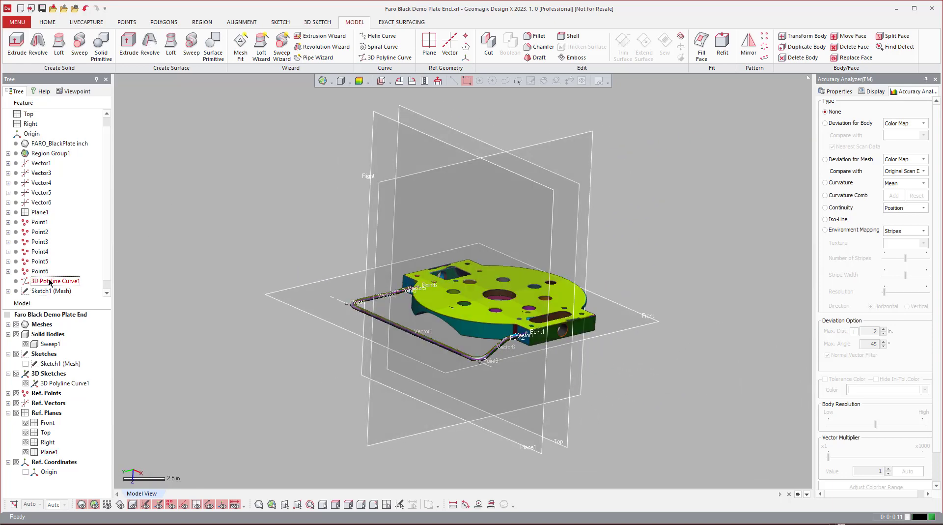
double_click(55, 281)
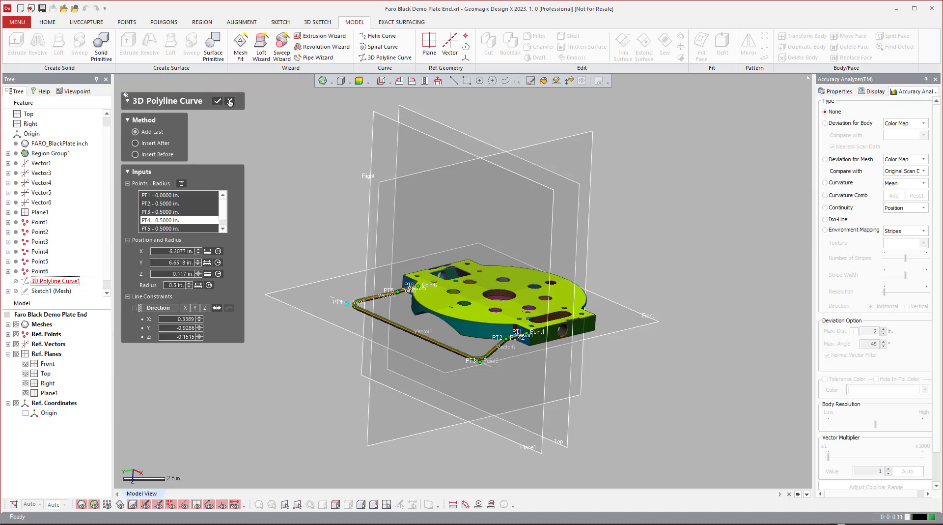
left_click(217, 100)
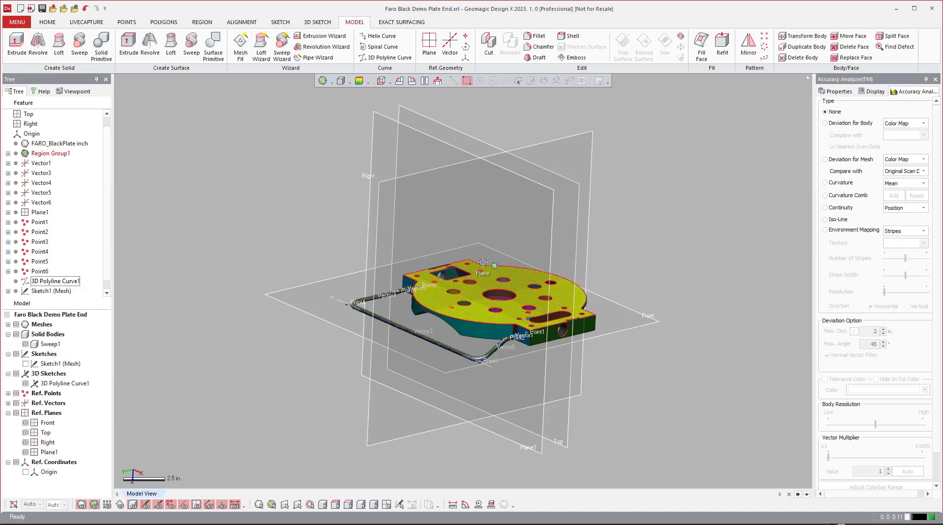